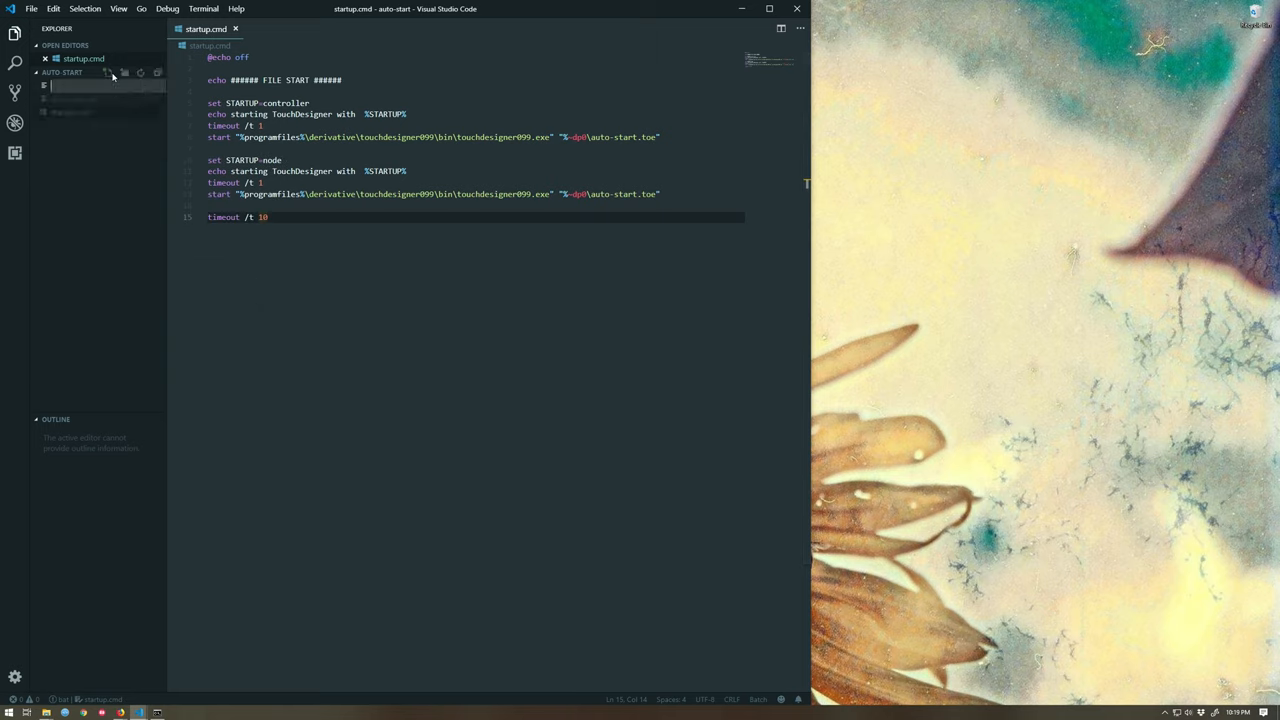
# Create and open a new empty file named python-touch-start.py in the auto-start folder
pyautogui.write('python')
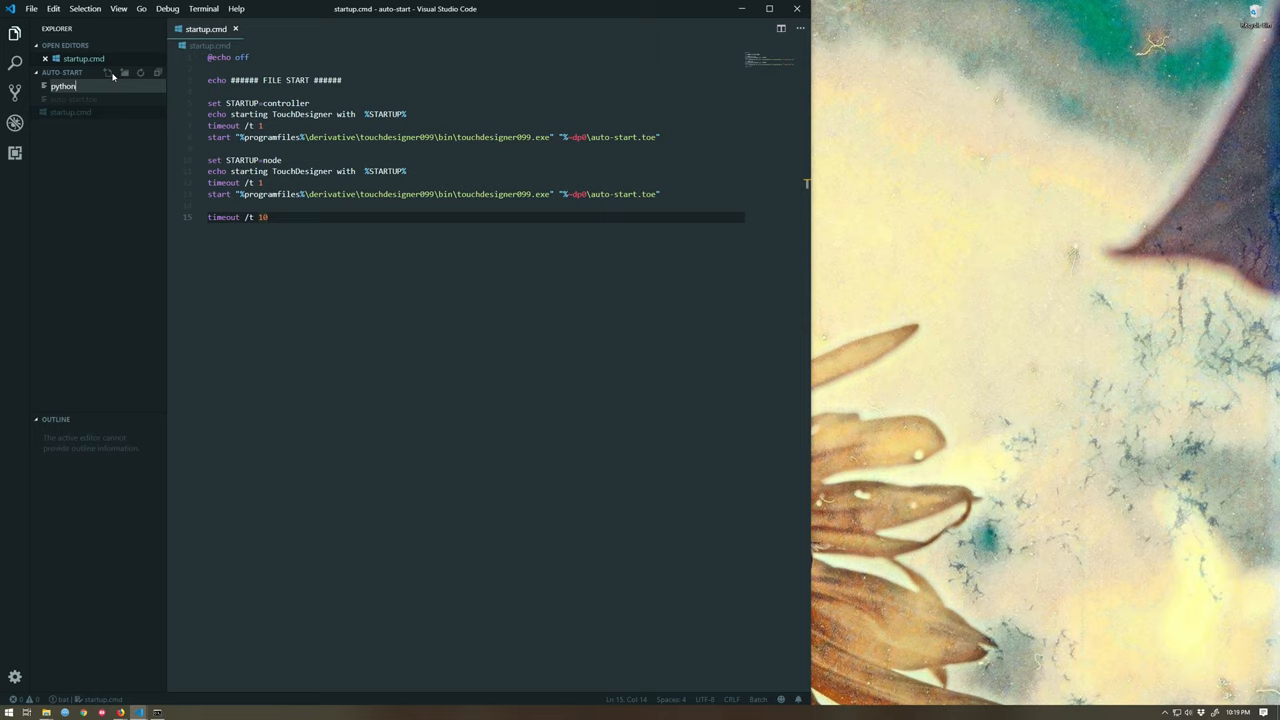
pyautogui.write('-touch-start')
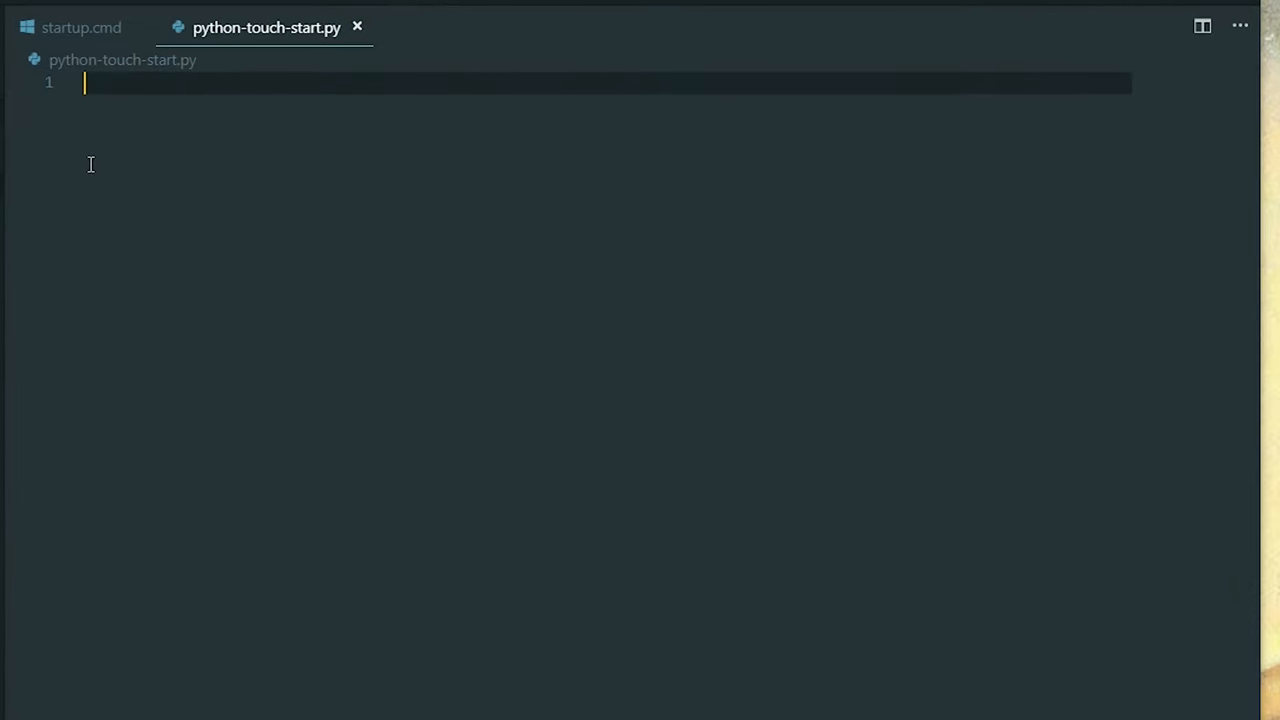
# Add import os as the script's first line, accepting the os suggestion
pyautogui.write('import os')
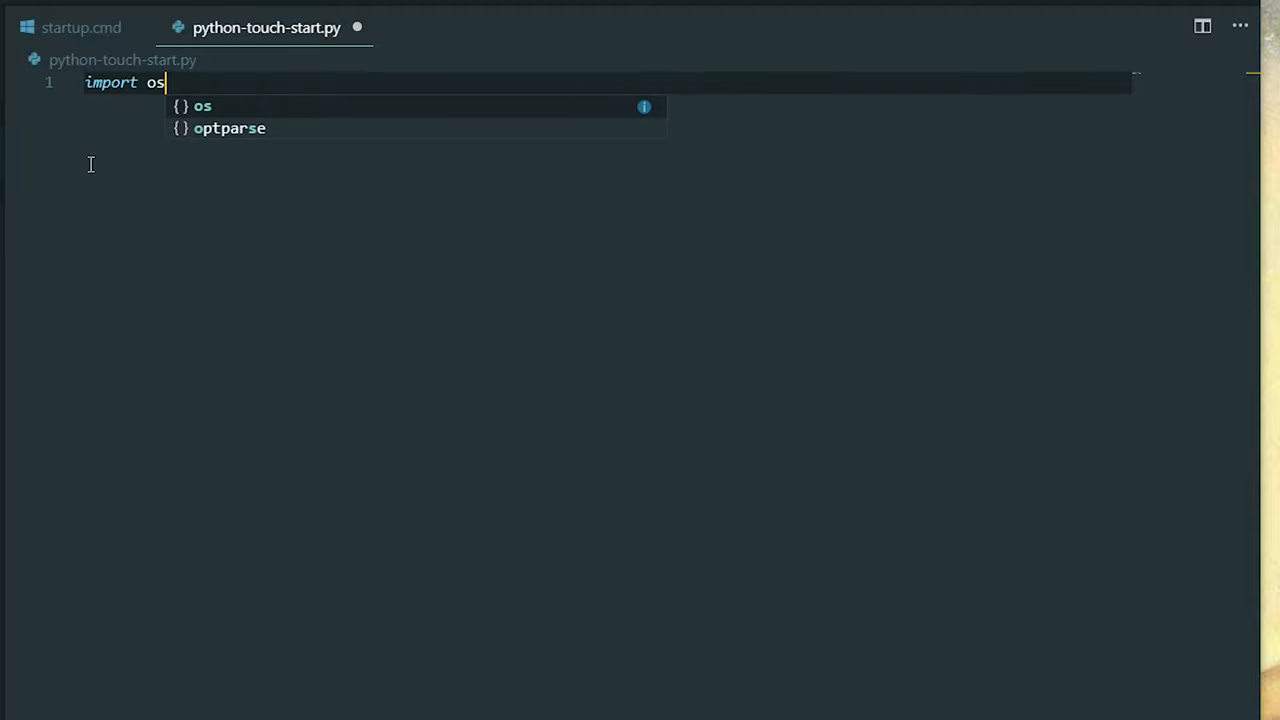
pyautogui.press('Enter')
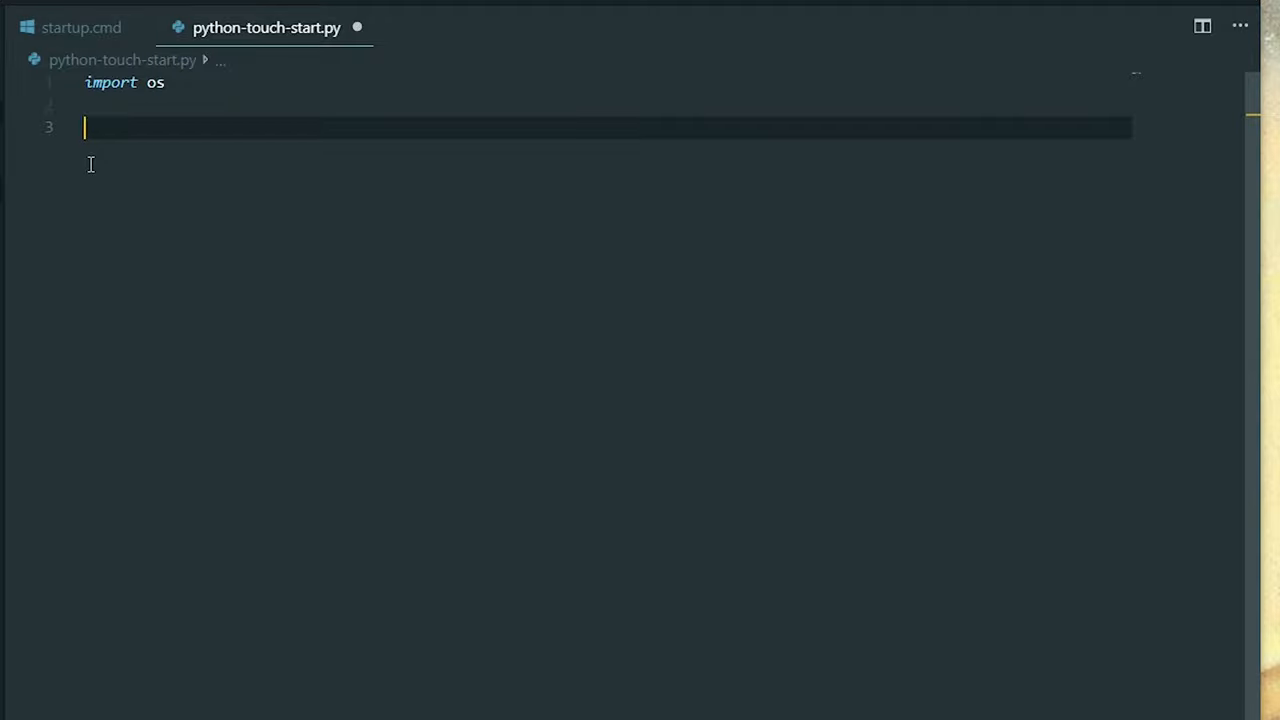
# Set toe_file to the quoted forward-slash path ending in auto-start/auto-start.toe
pyautogui.write('toe-')
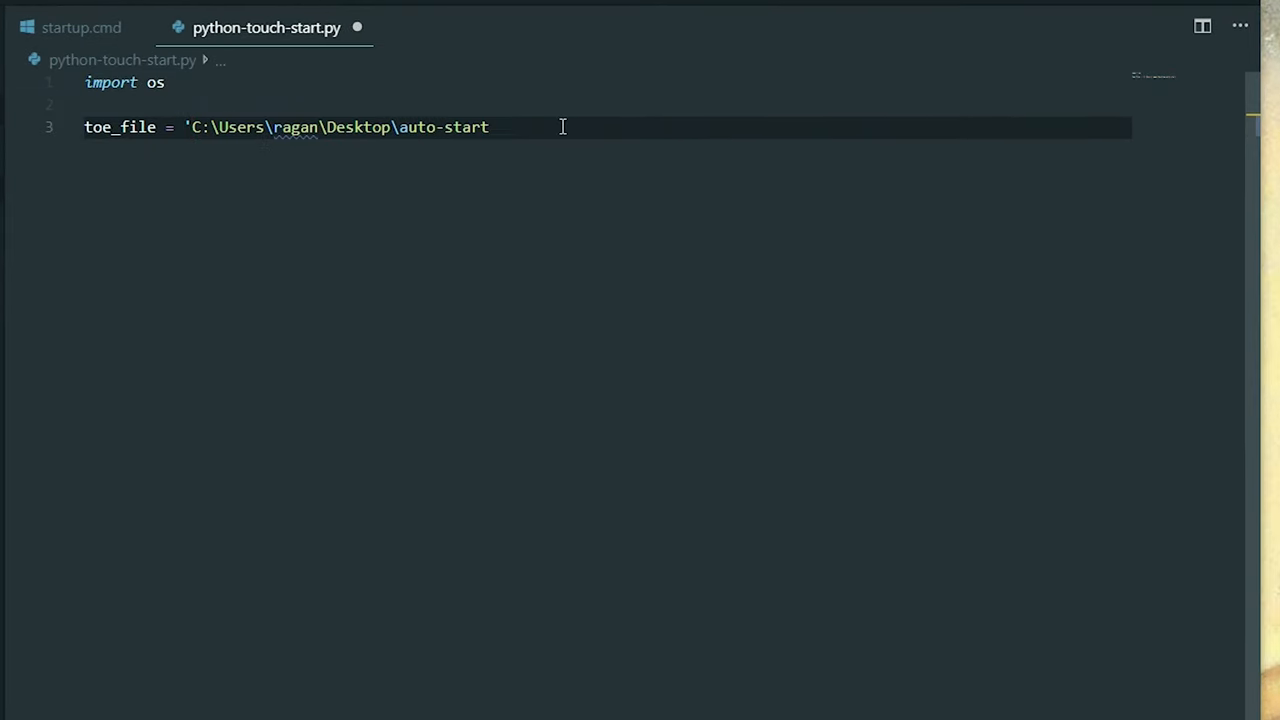
pyautogui.write("'")
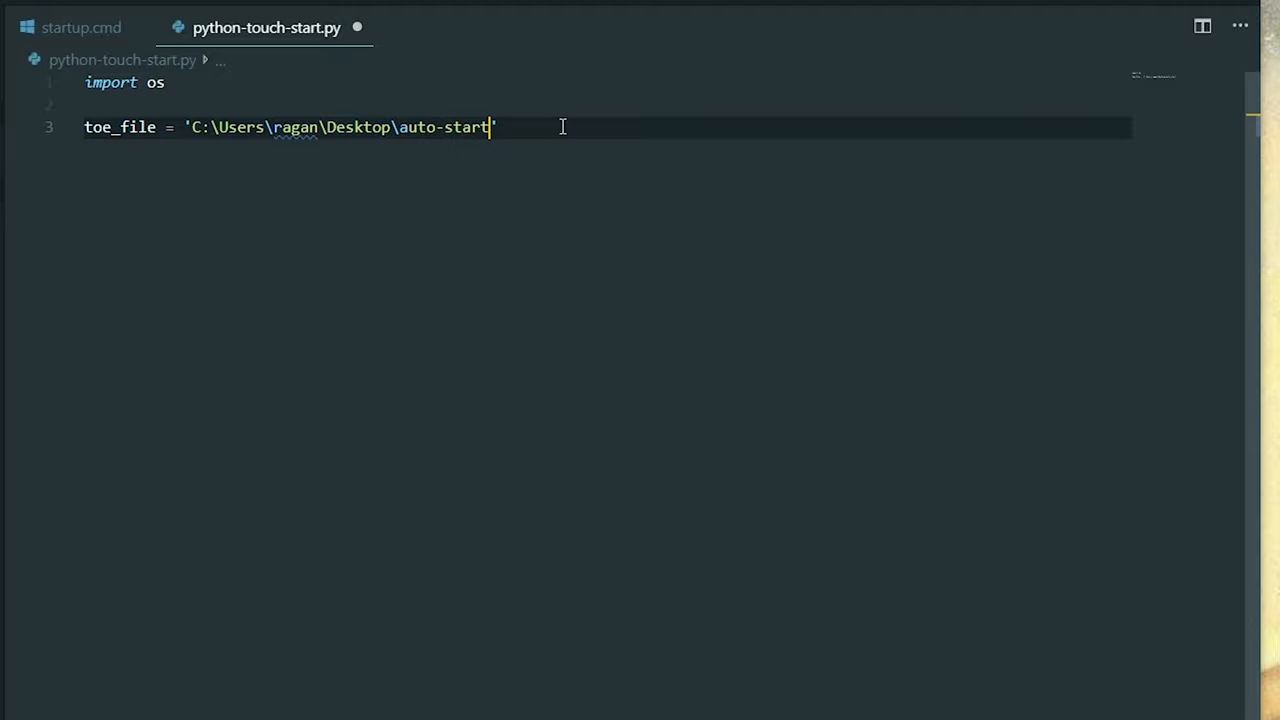
pyautogui.write('\\')
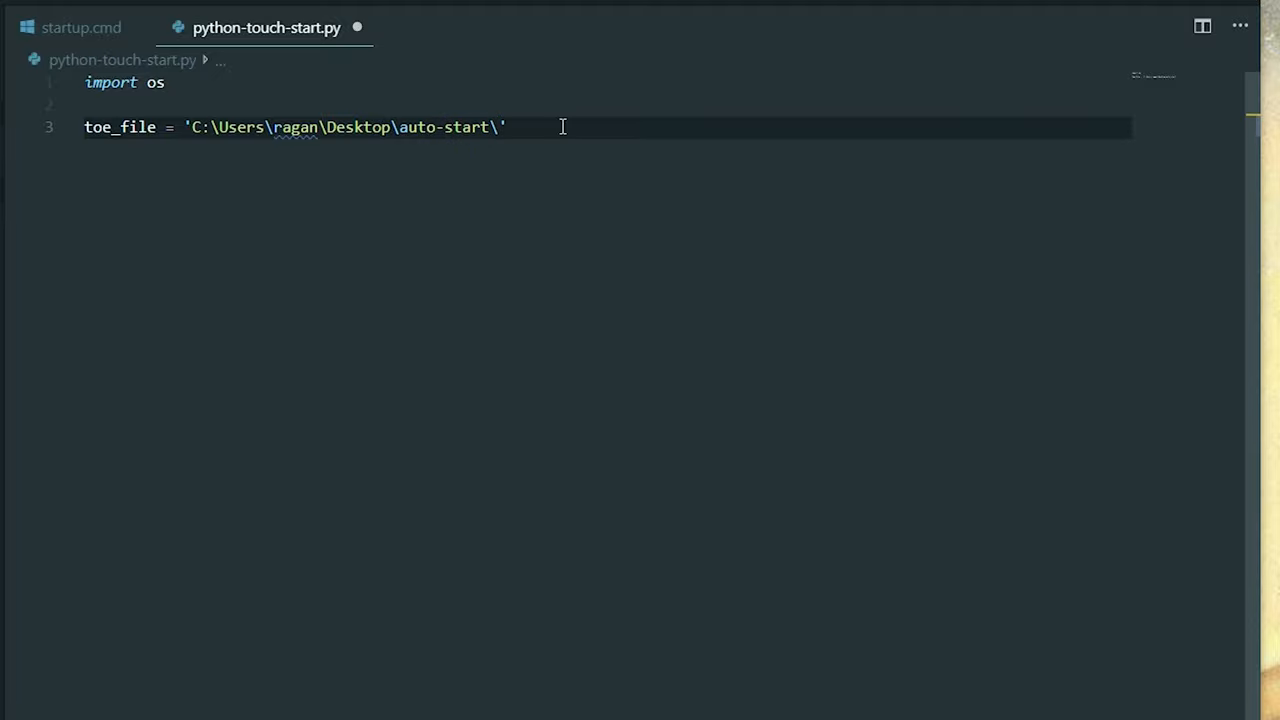
pyautogui.moveTo(670, 102)
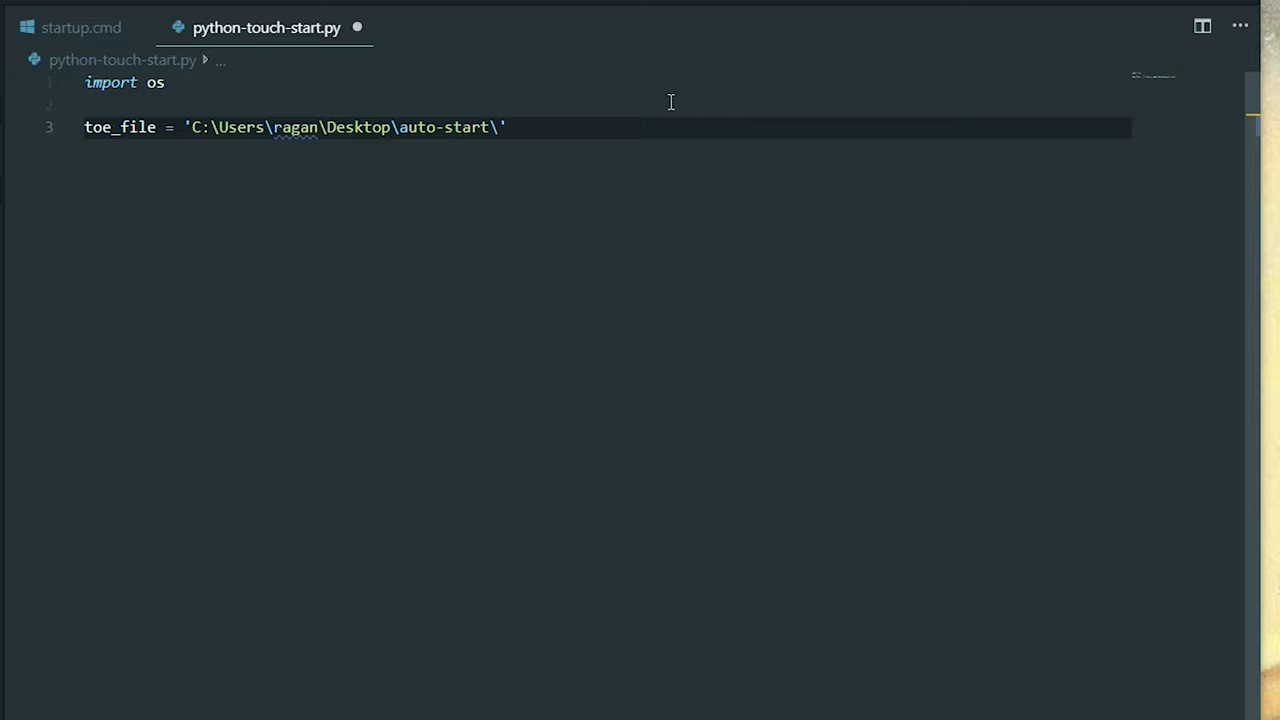
pyautogui.write('auto')
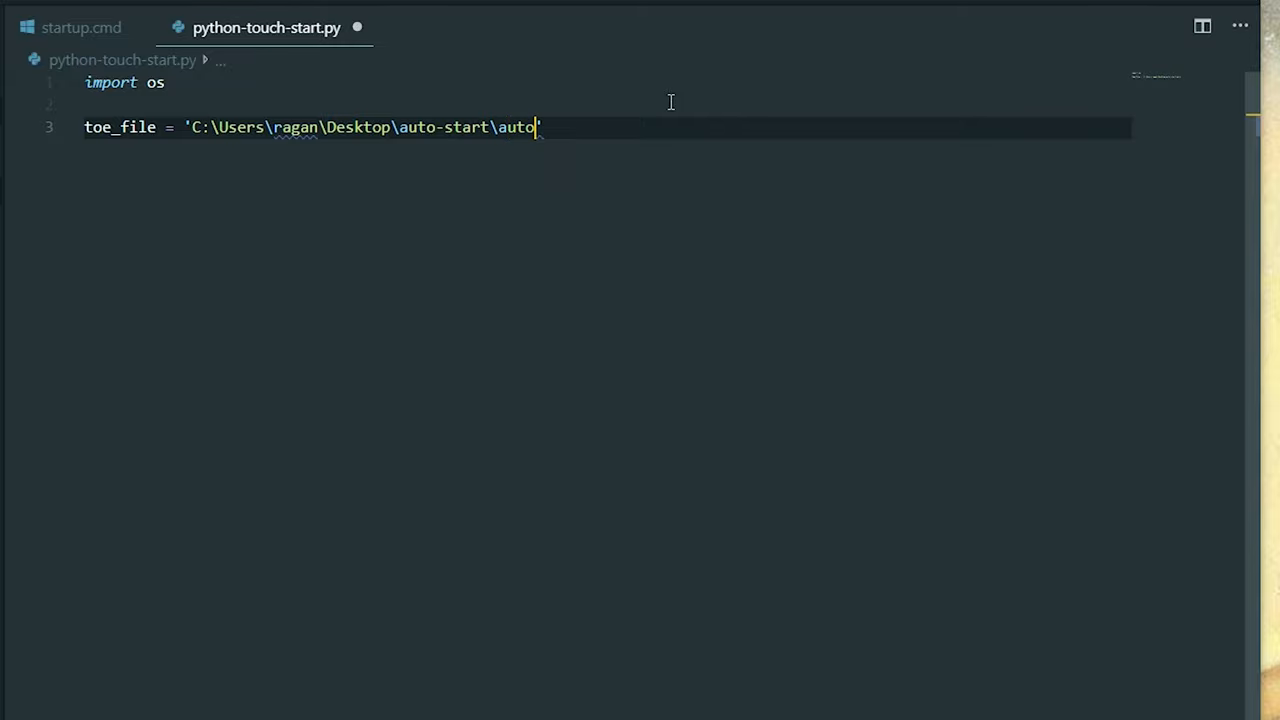
pyautogui.write('-start.')
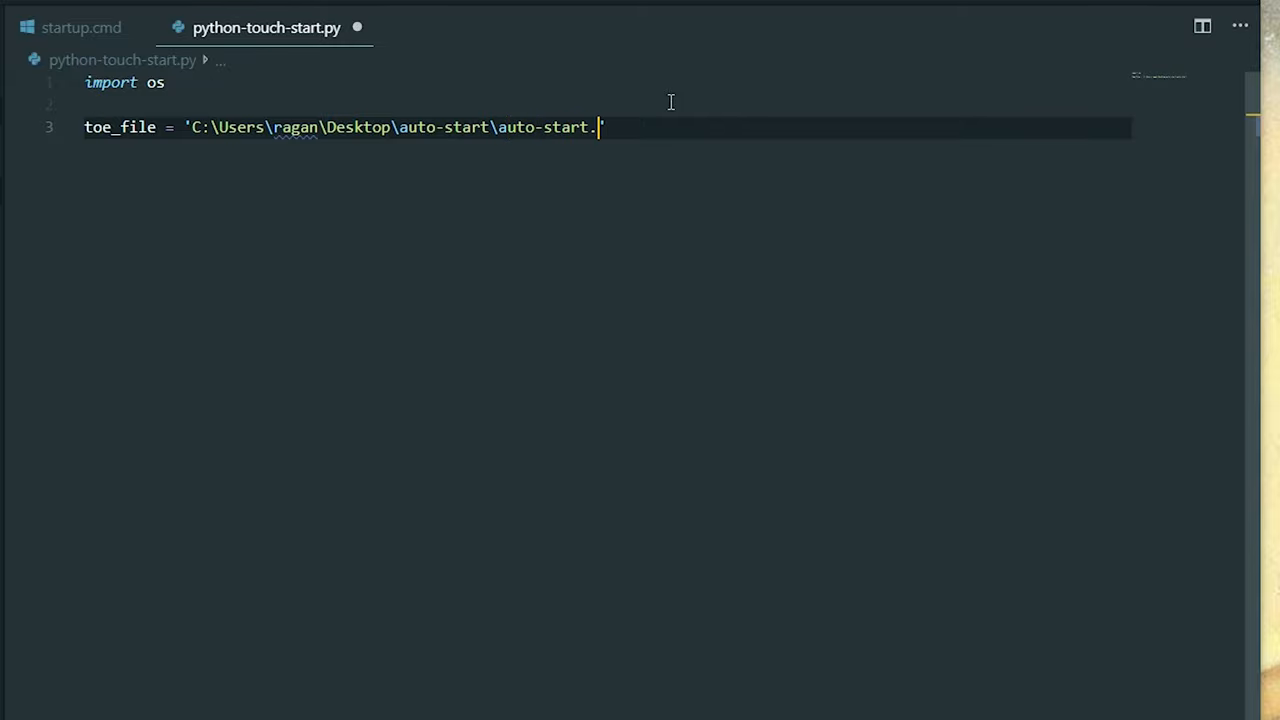
pyautogui.write('toe')
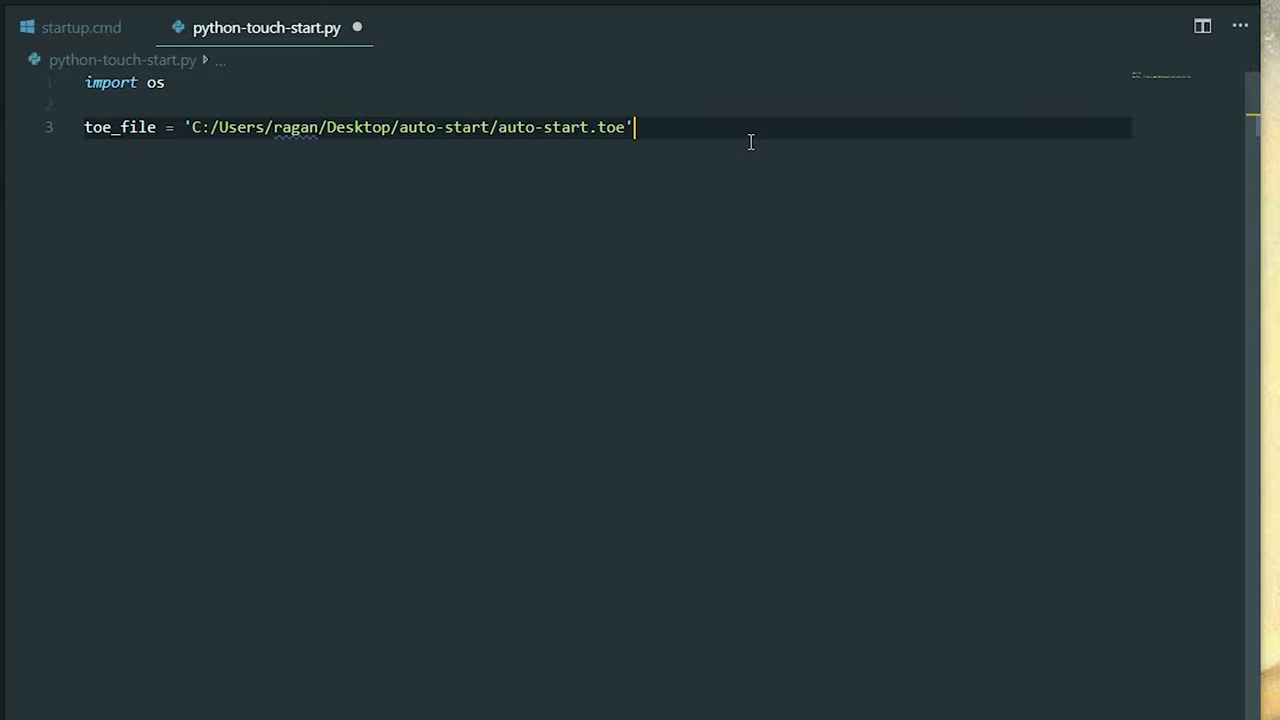
# Add toe_env_var and toe_env_val variables on new lines below toe_file
pyautogui.press('Enter')
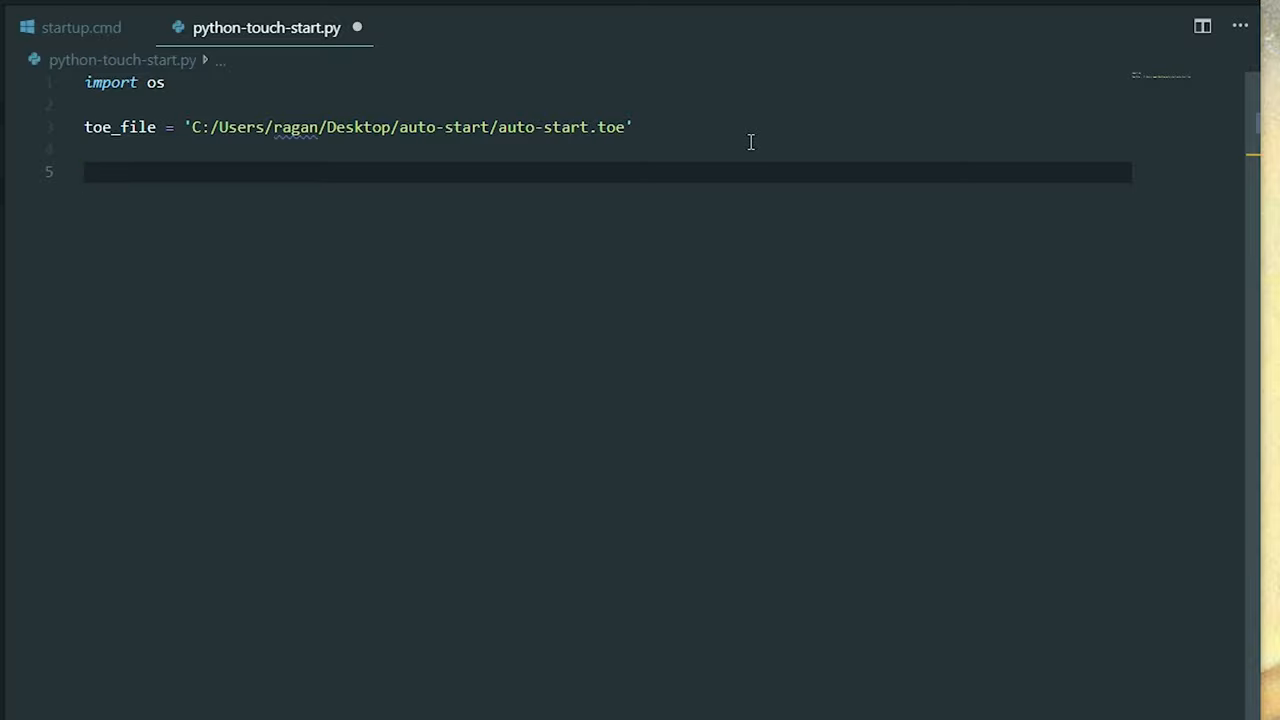
pyautogui.write('toe_')
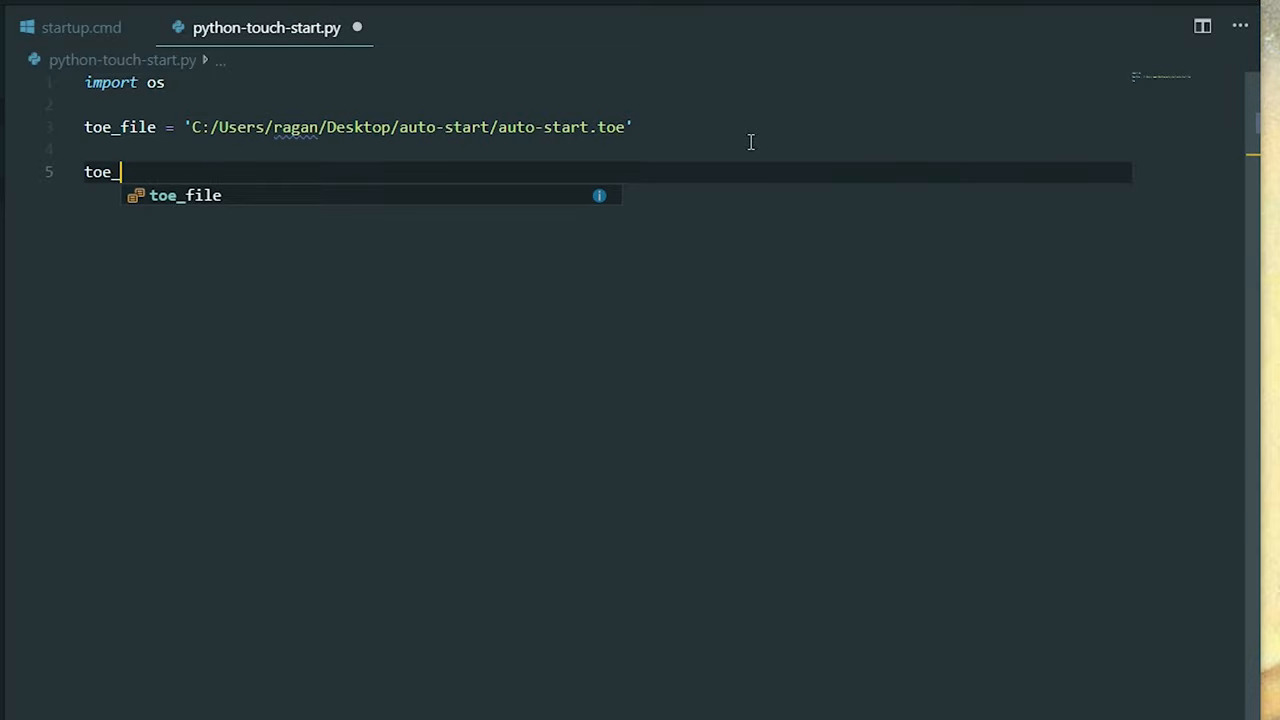
pyautogui.write('env_')
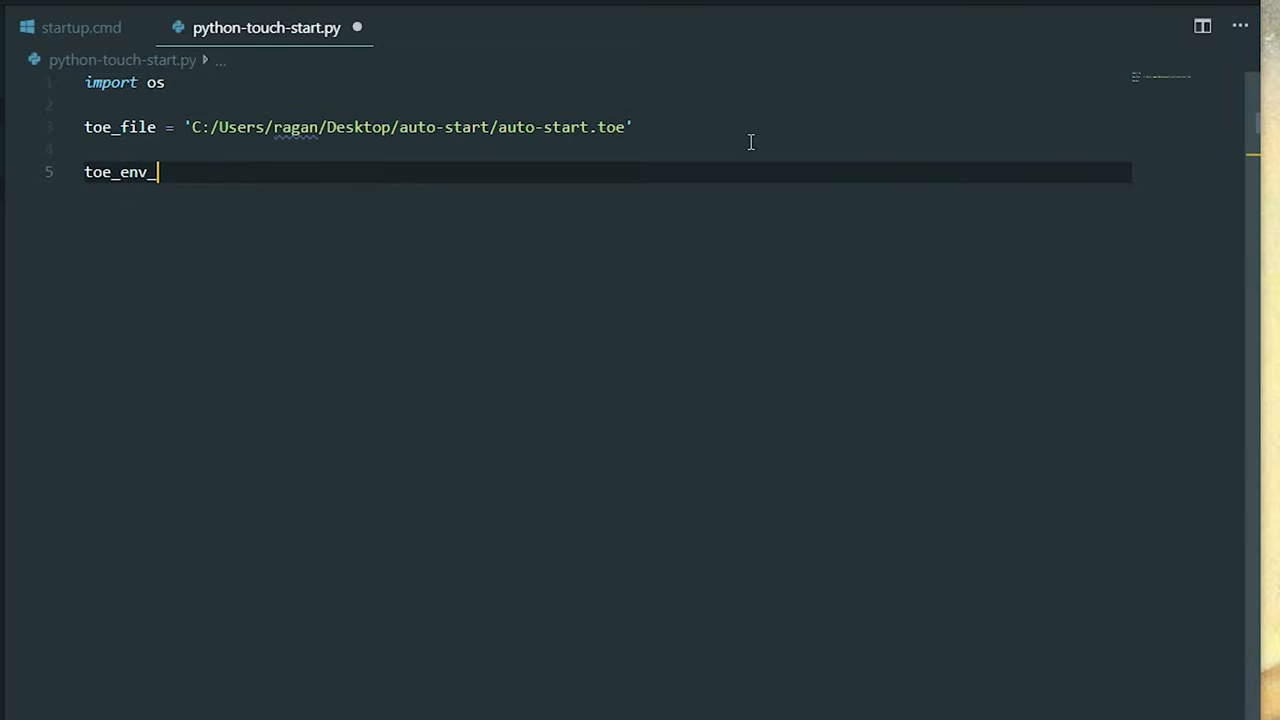
pyautogui.write('var =')
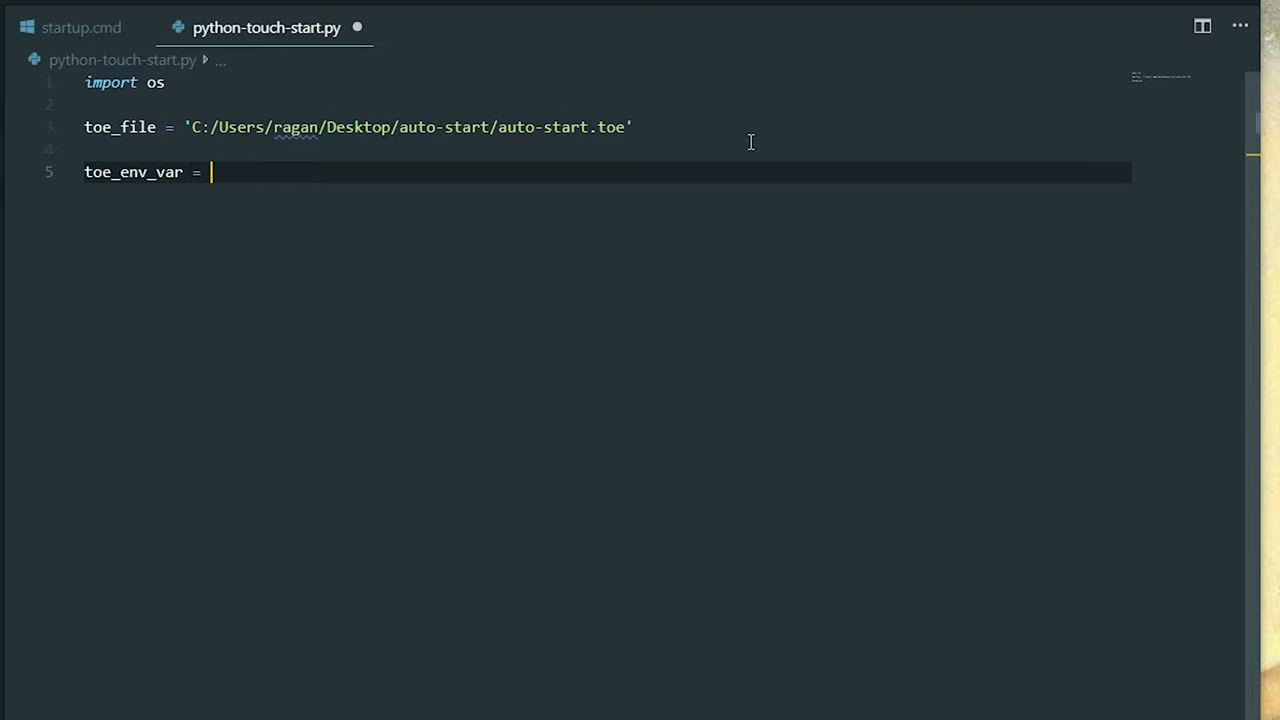
pyautogui.write("'control'")
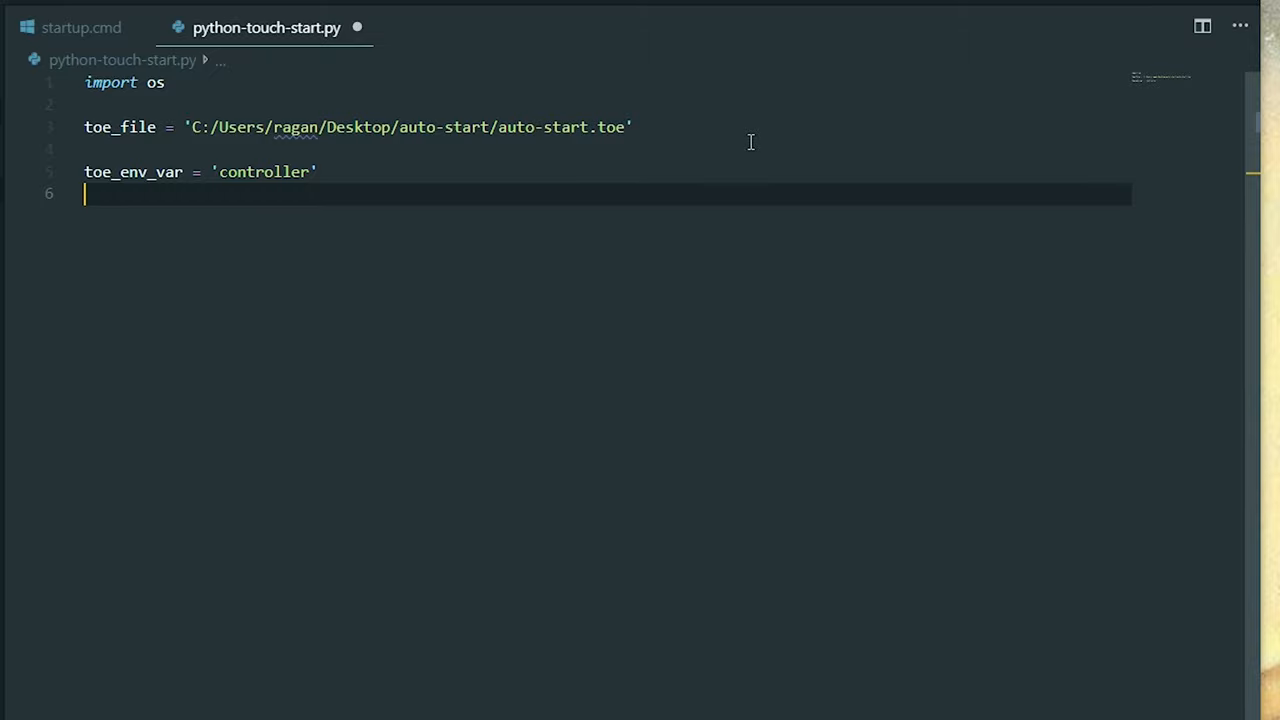
pyautogui.write('toe_env')
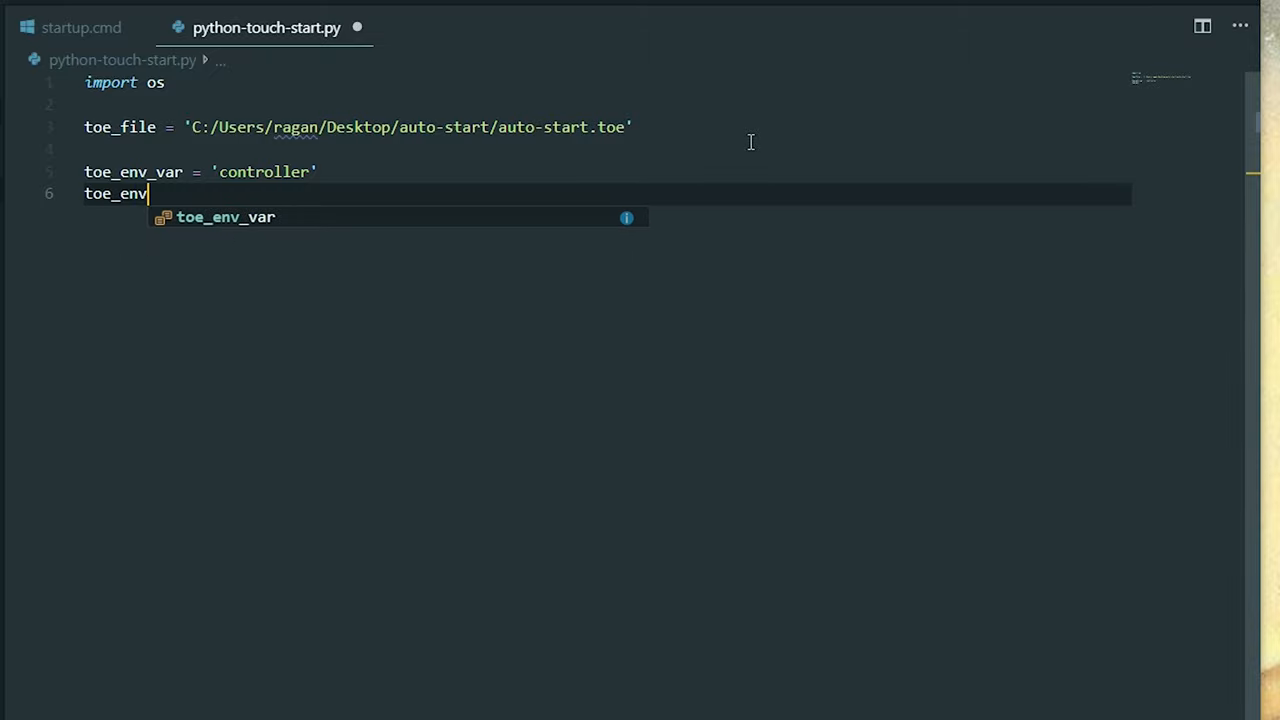
pyautogui.write('_val =')
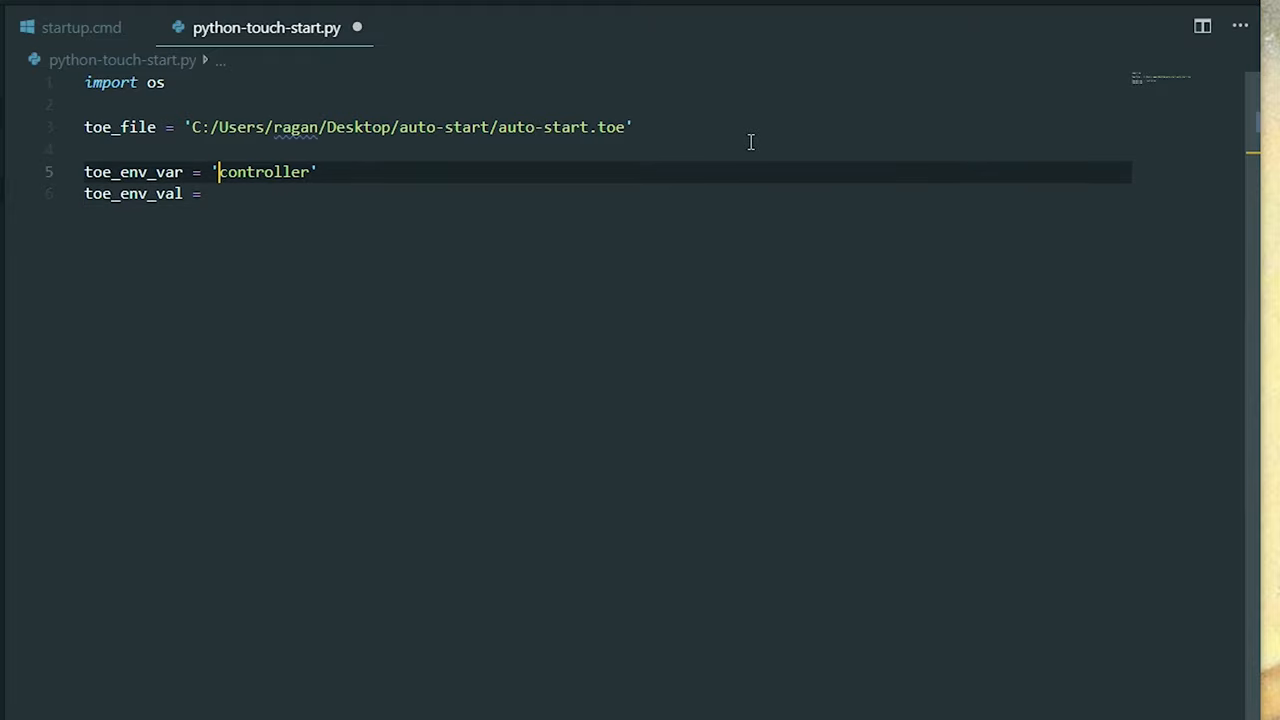
# Give toe_env_var the value 'STARTUP' and toe_env_val the value 'controller'
pyautogui.write('S')
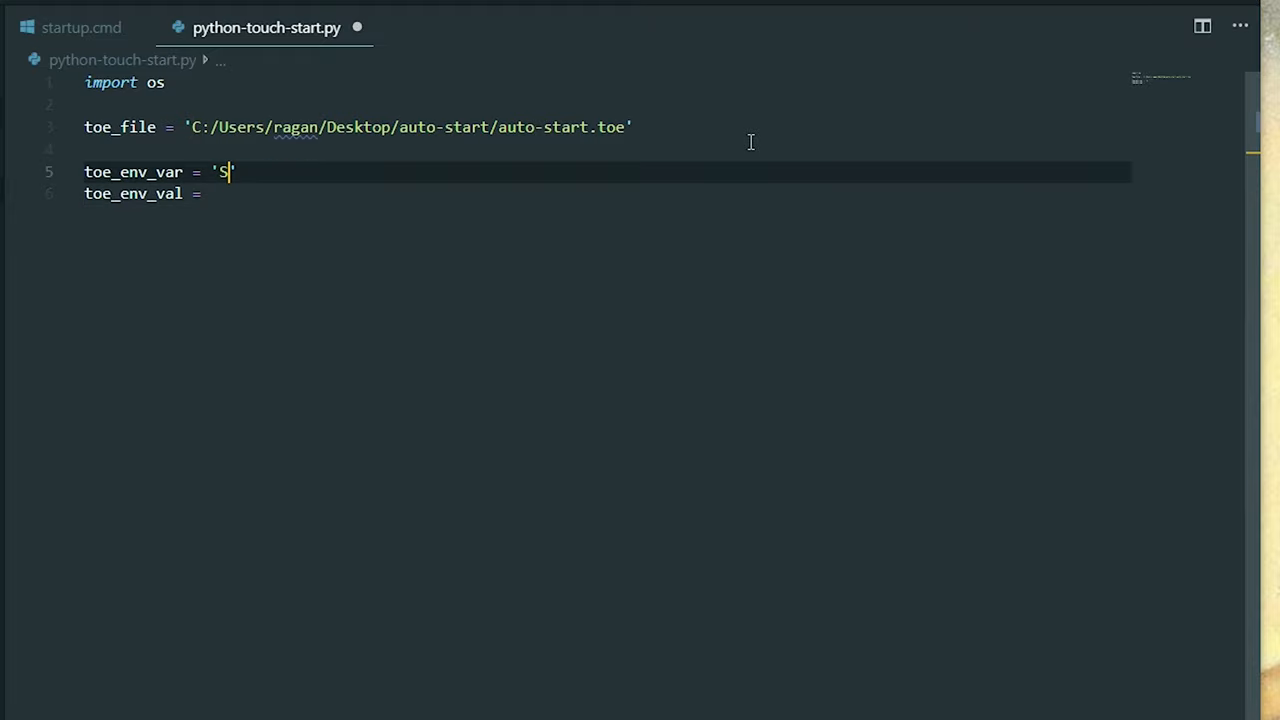
pyautogui.write('TARTUP')
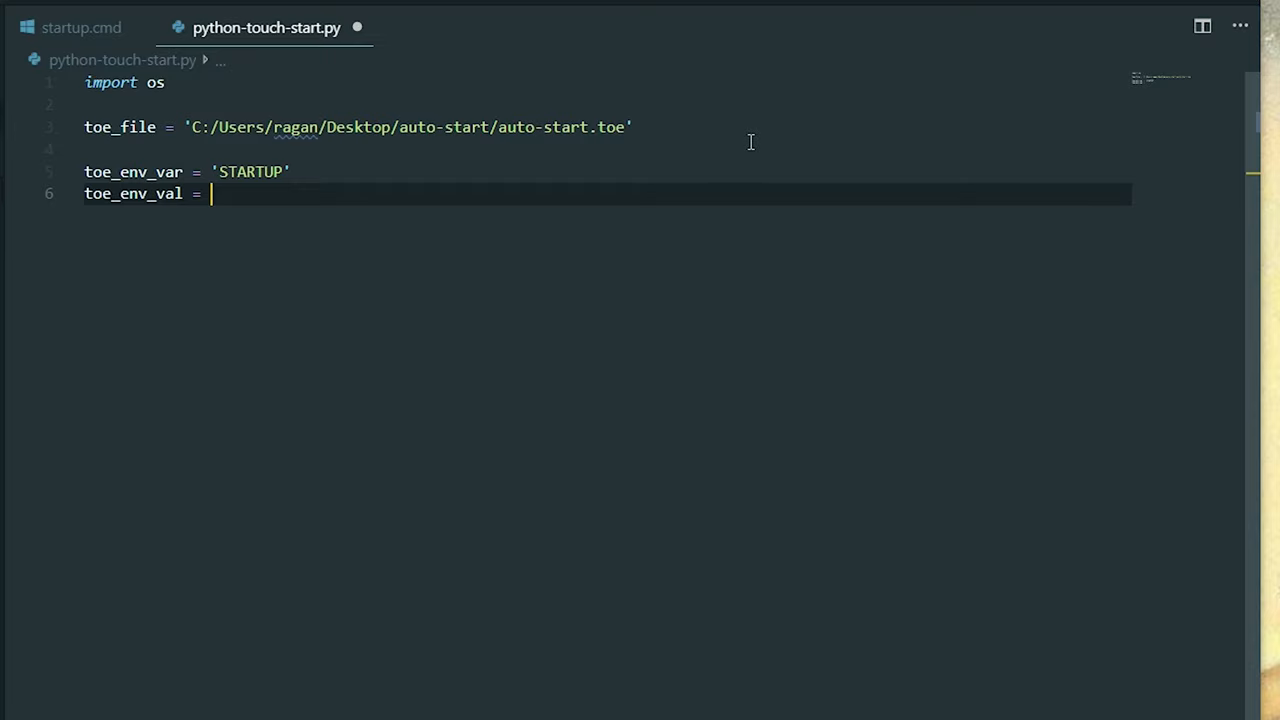
pyautogui.write("''")
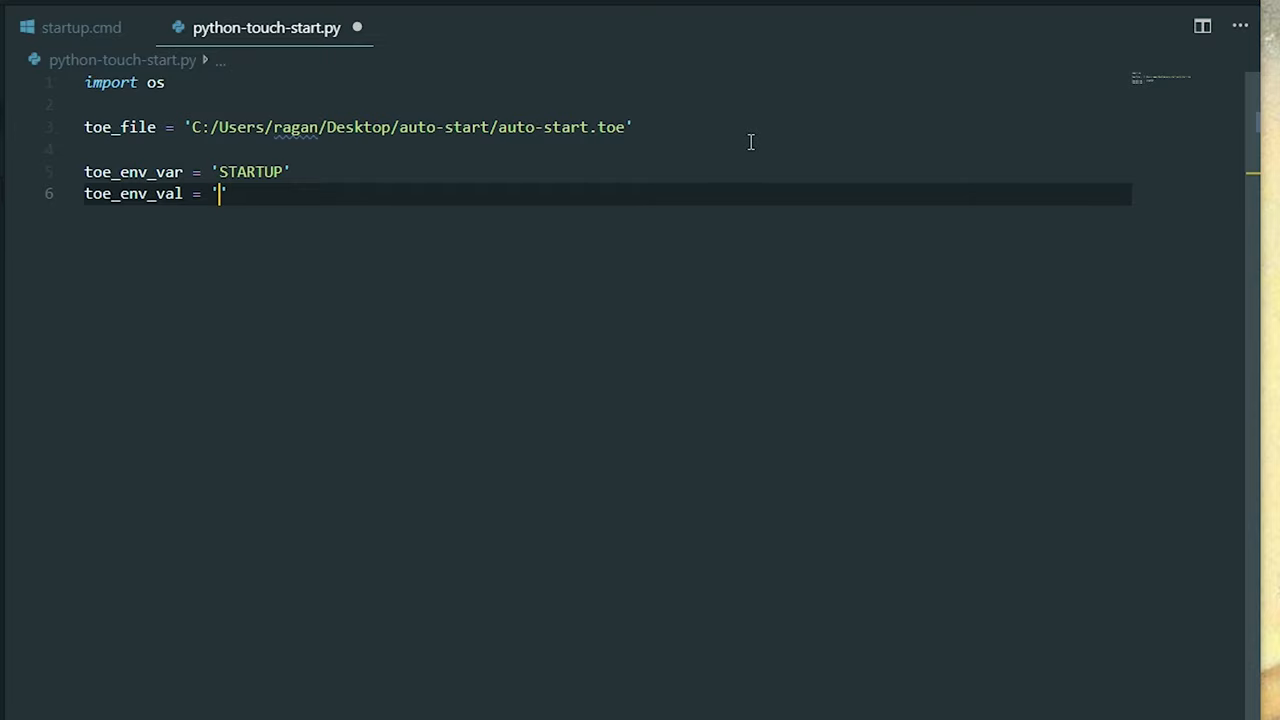
pyautogui.write('cion')
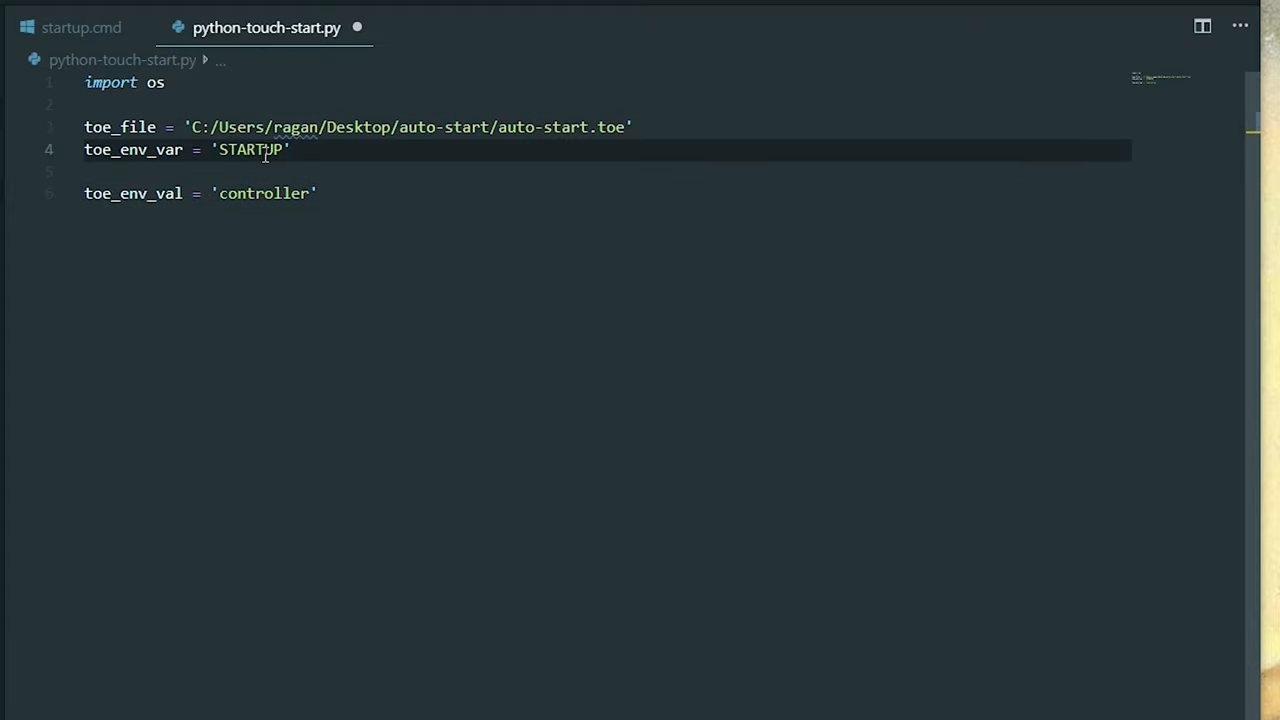
pyautogui.doubleClick(250, 148)
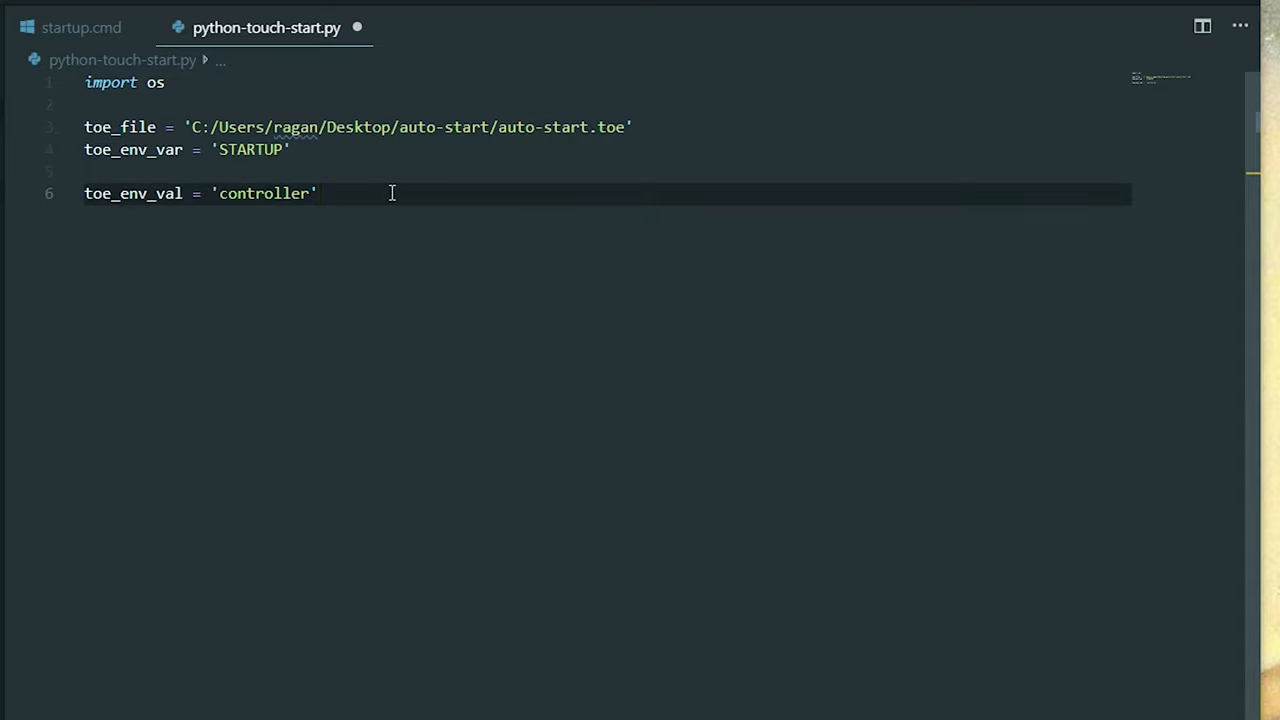
# Assign os.environ[toe_env_var] = toe_env_val on line 7, then begin line 8 with os
pyautogui.write('os.')
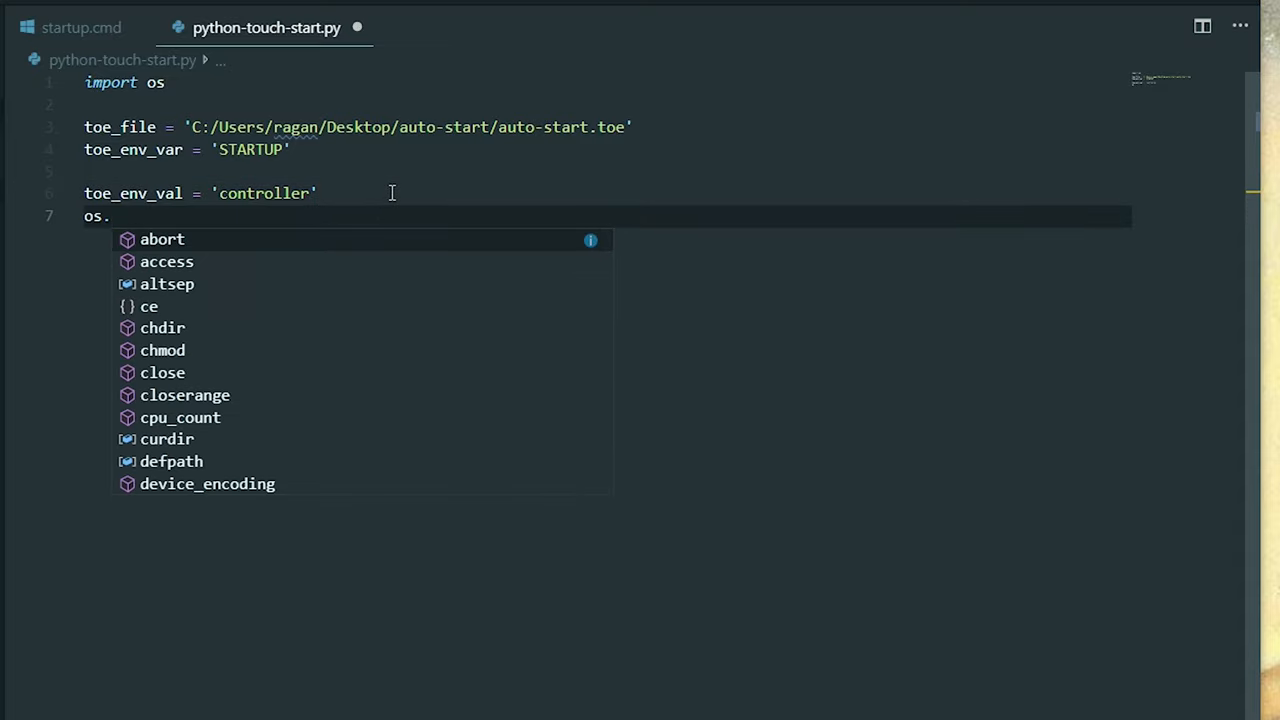
pyautogui.write('environ[')
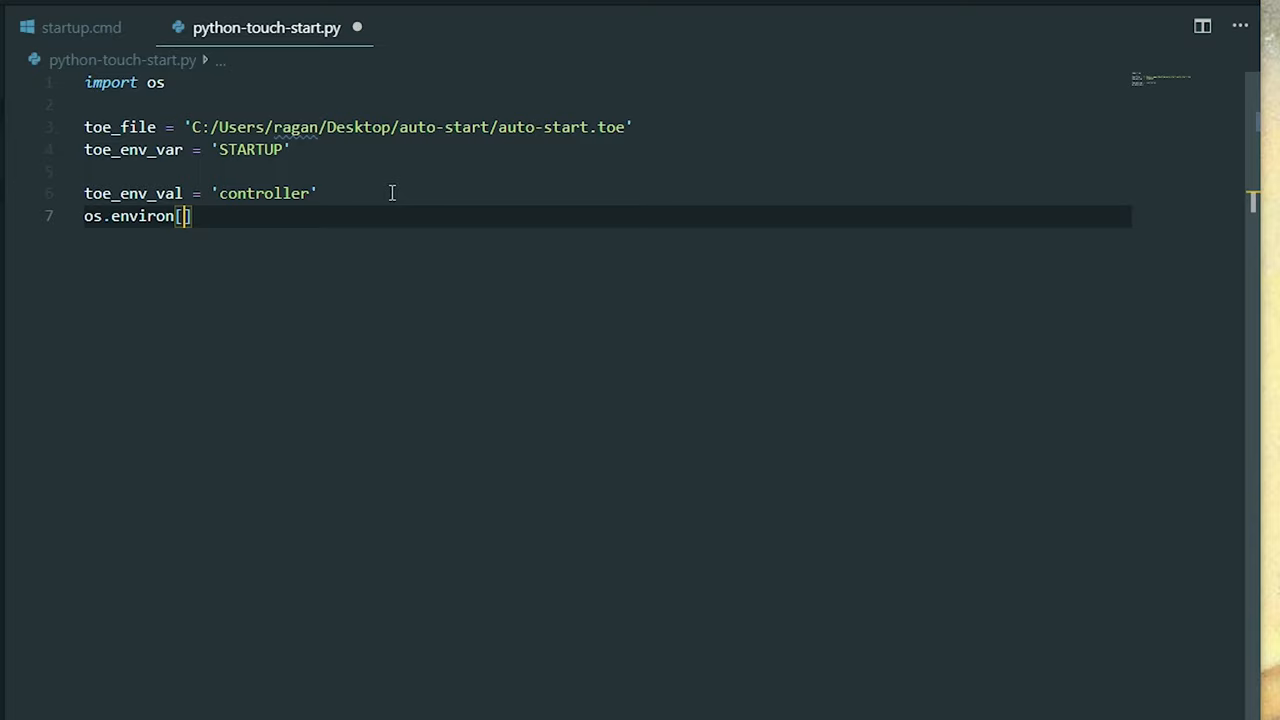
pyautogui.write('toe')
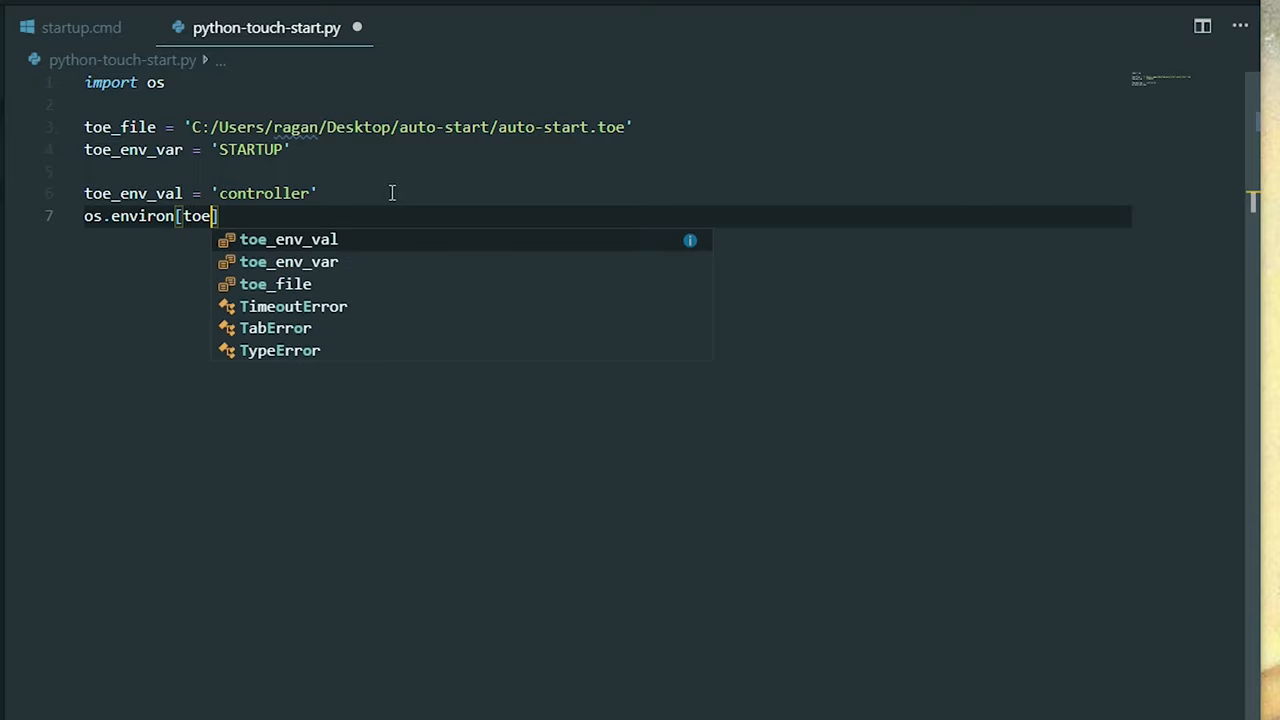
pyautogui.write('_env_vav]')
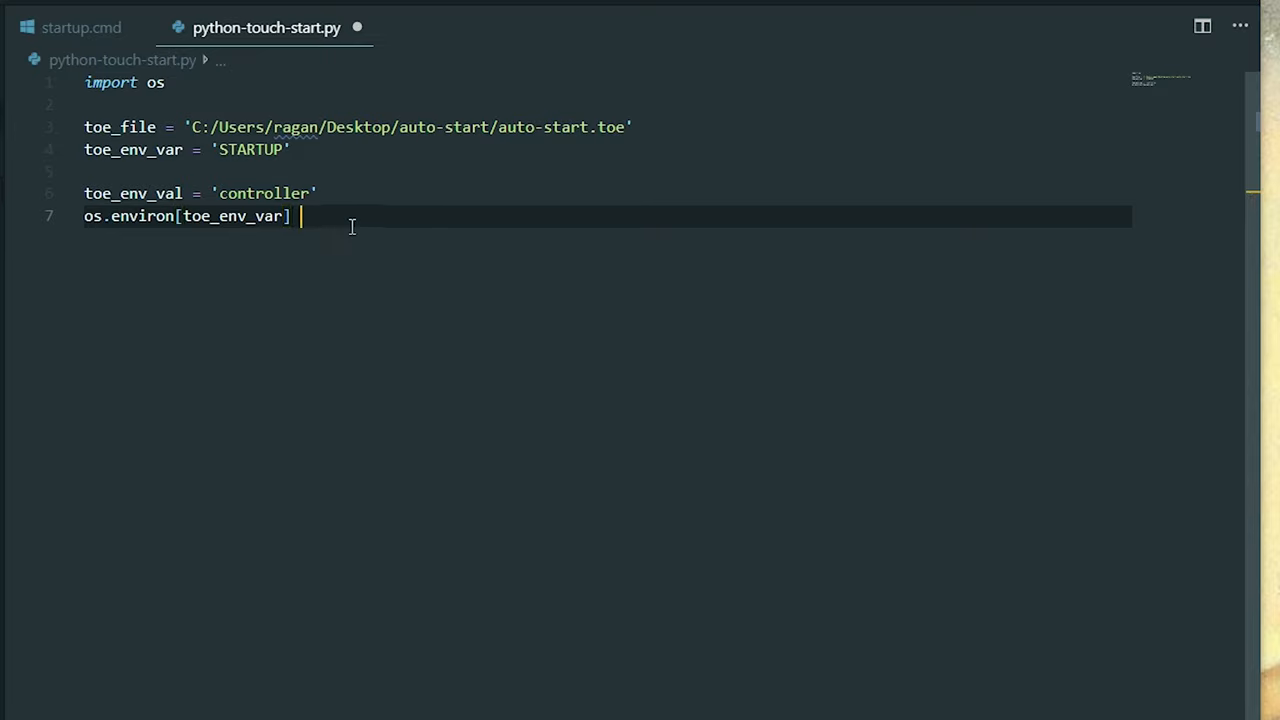
pyautogui.write('=toe')
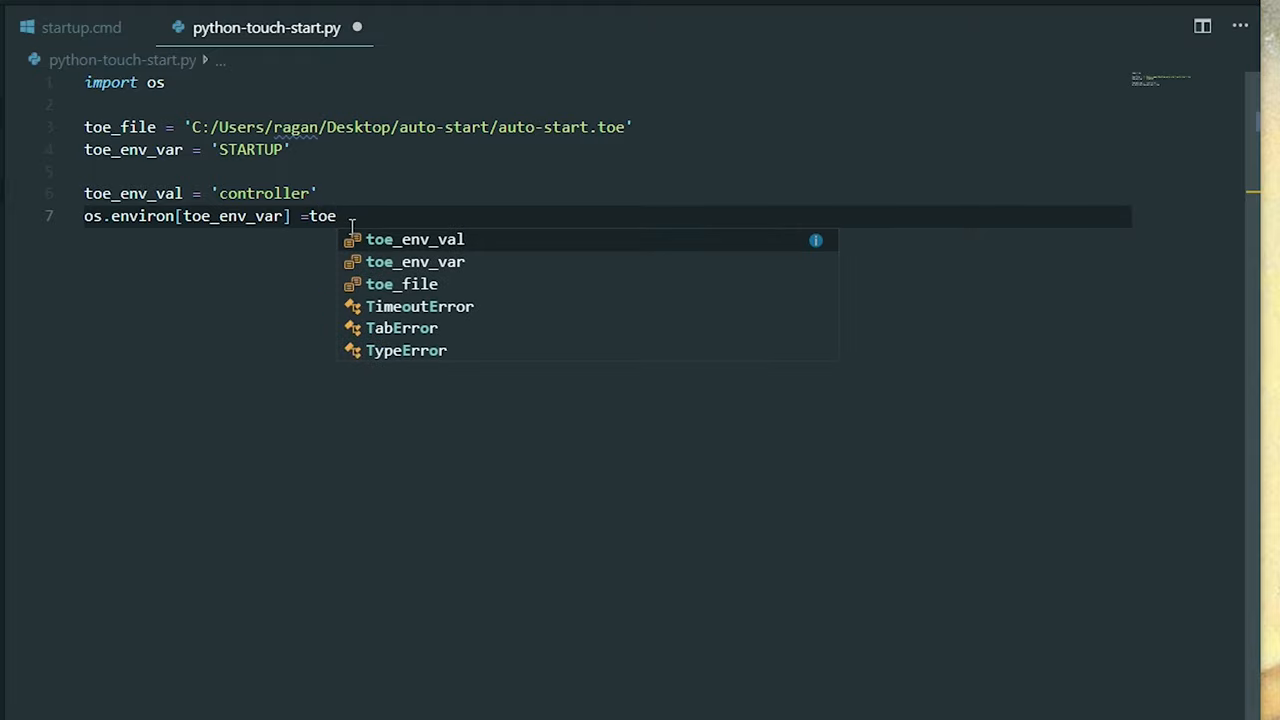
pyautogui.write('oe_env_val')
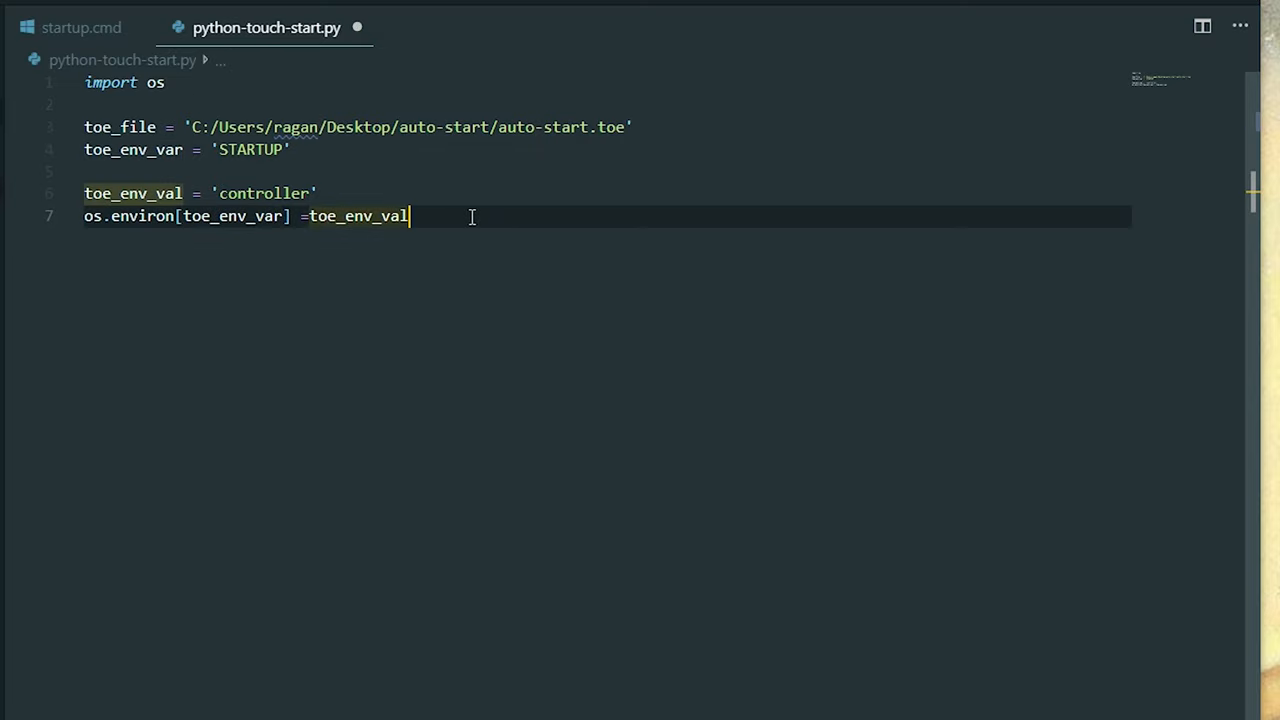
pyautogui.write('os.')
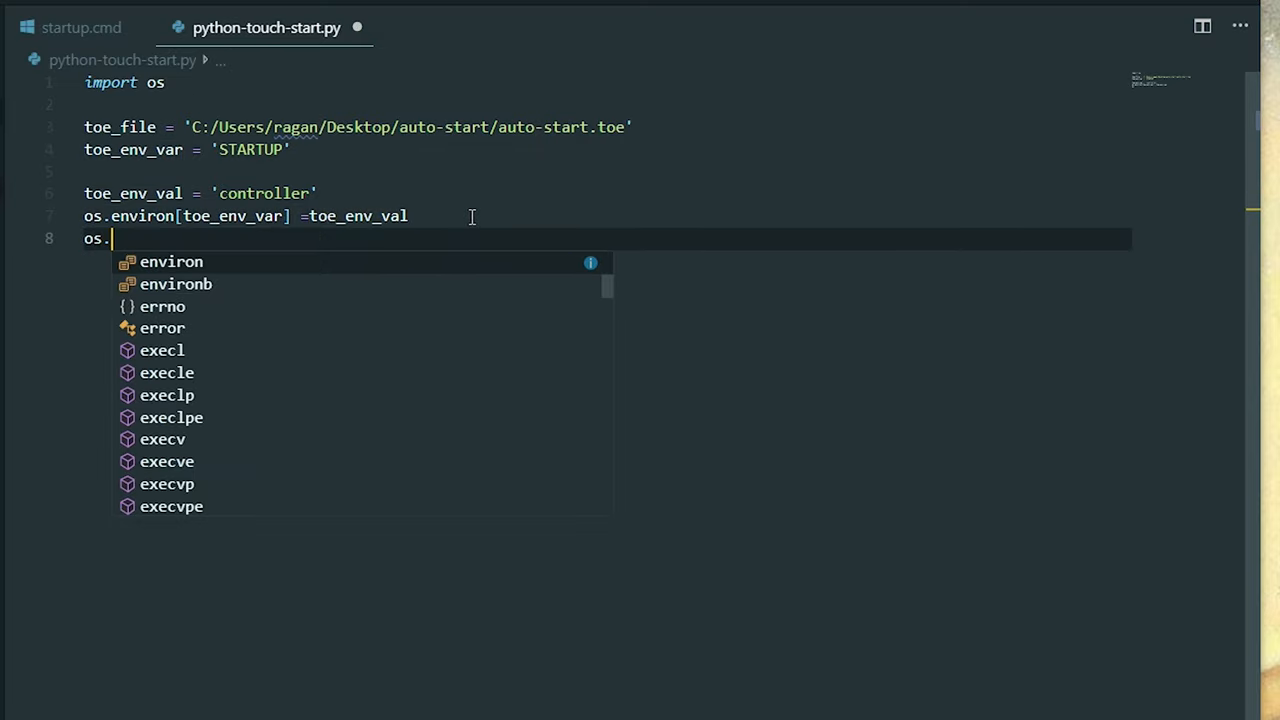
# Launch toe_file with os.startfile and start a print of "starting file {} with"
pyautogui.write('startfile(')
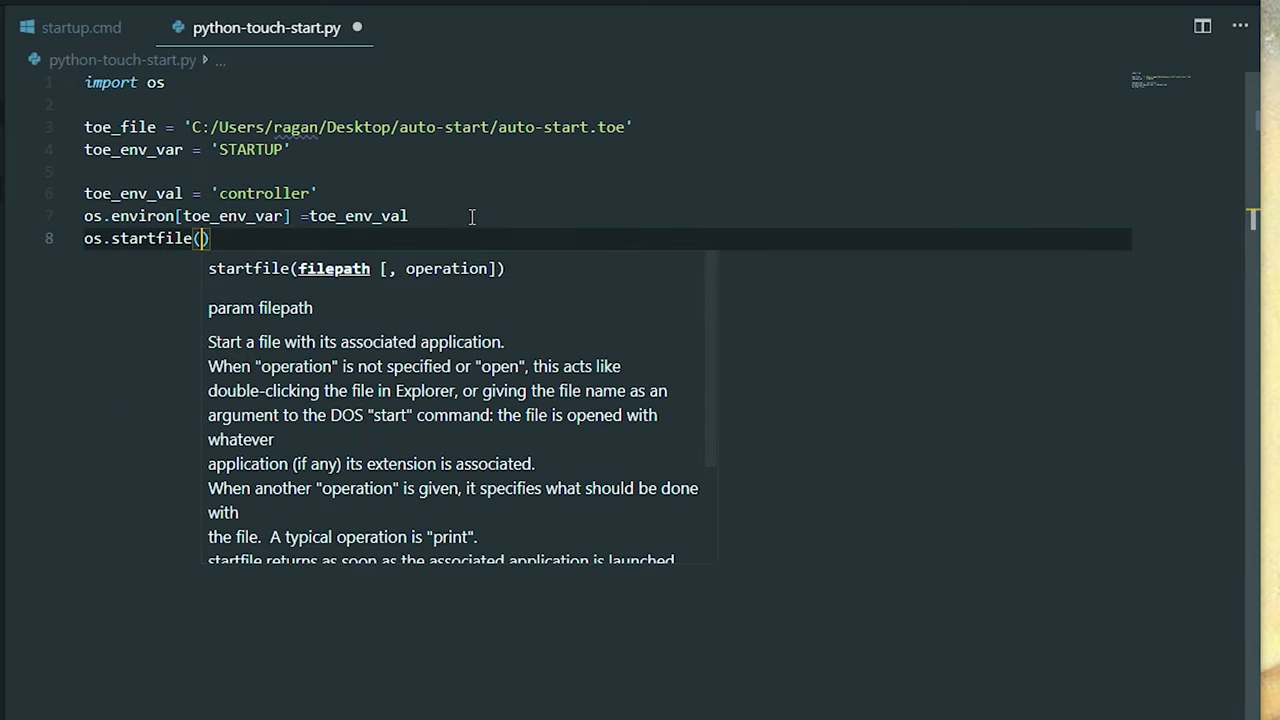
pyautogui.write('toe_env_val')
pyautogui.write('toe_file')
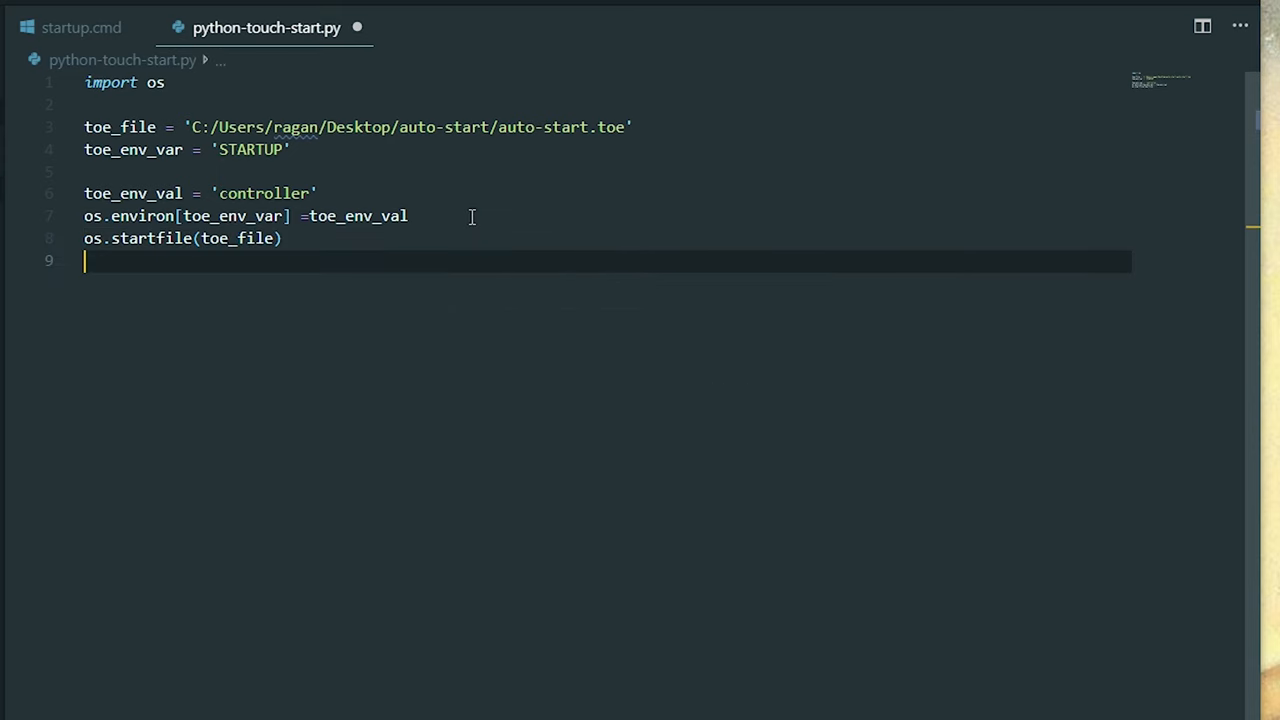
pyautogui.write('print()')
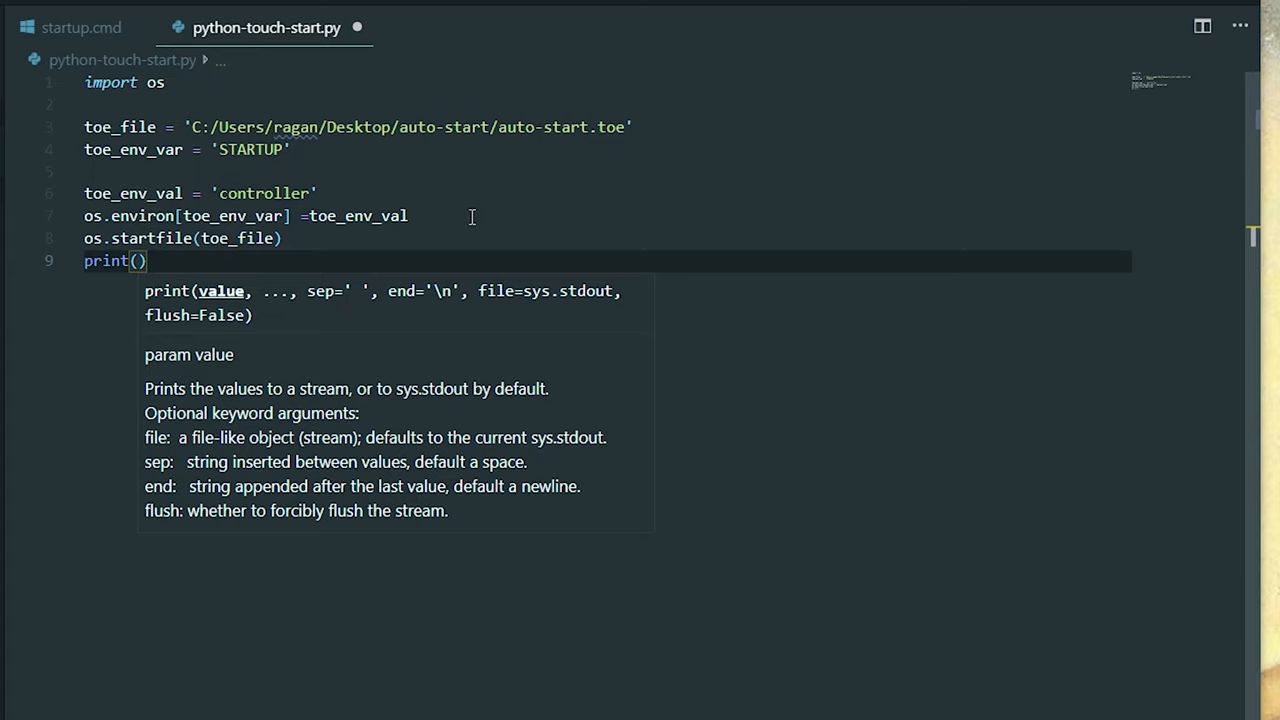
pyautogui.write('""')
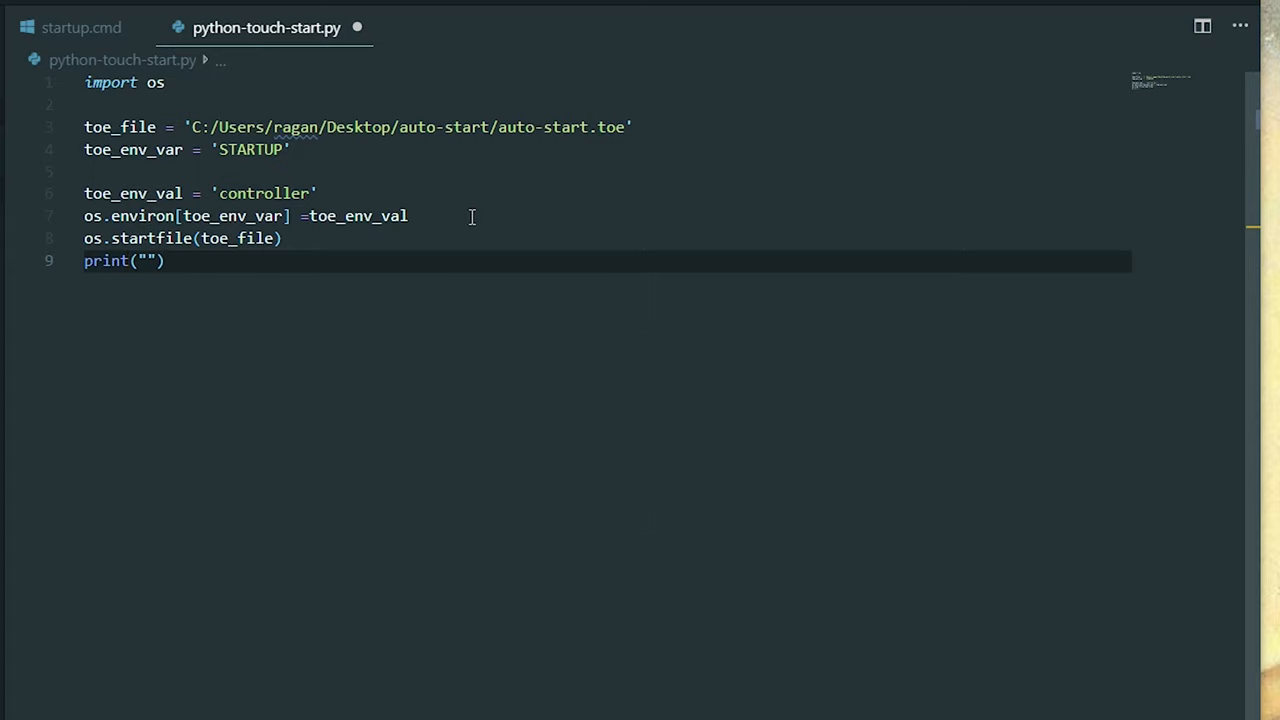
pyautogui.write('starting')
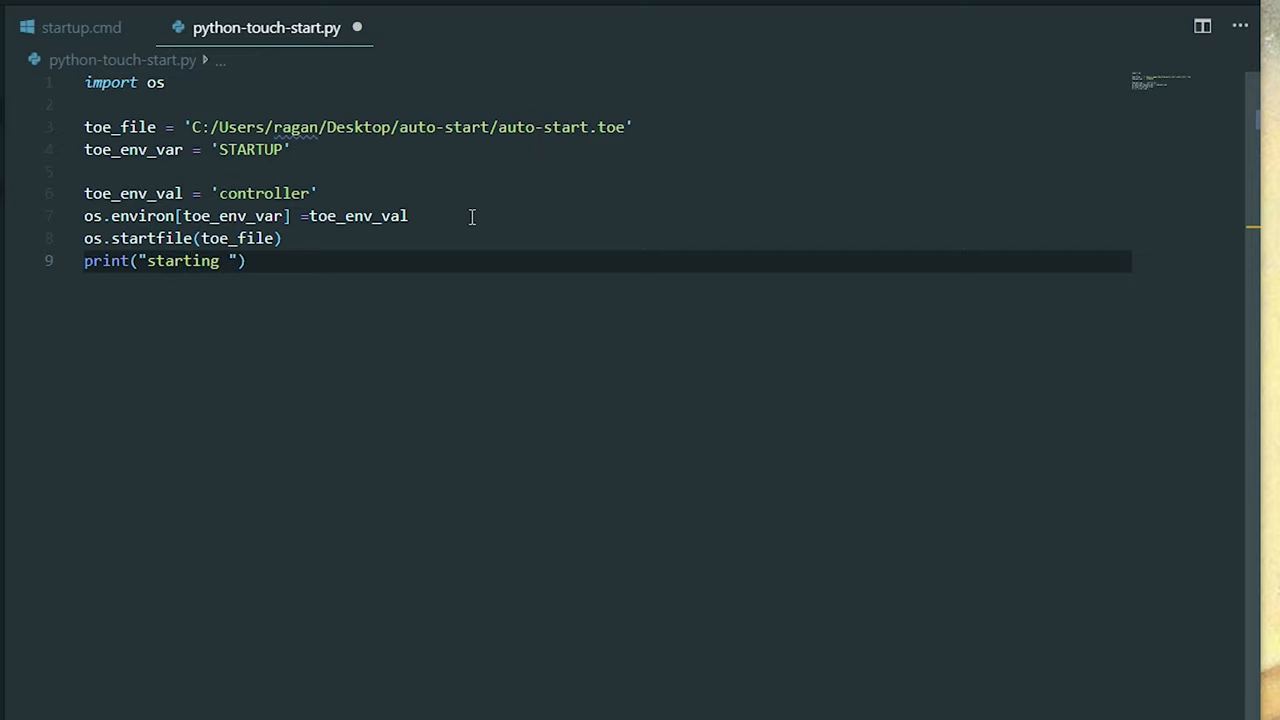
pyautogui.write('file {}')
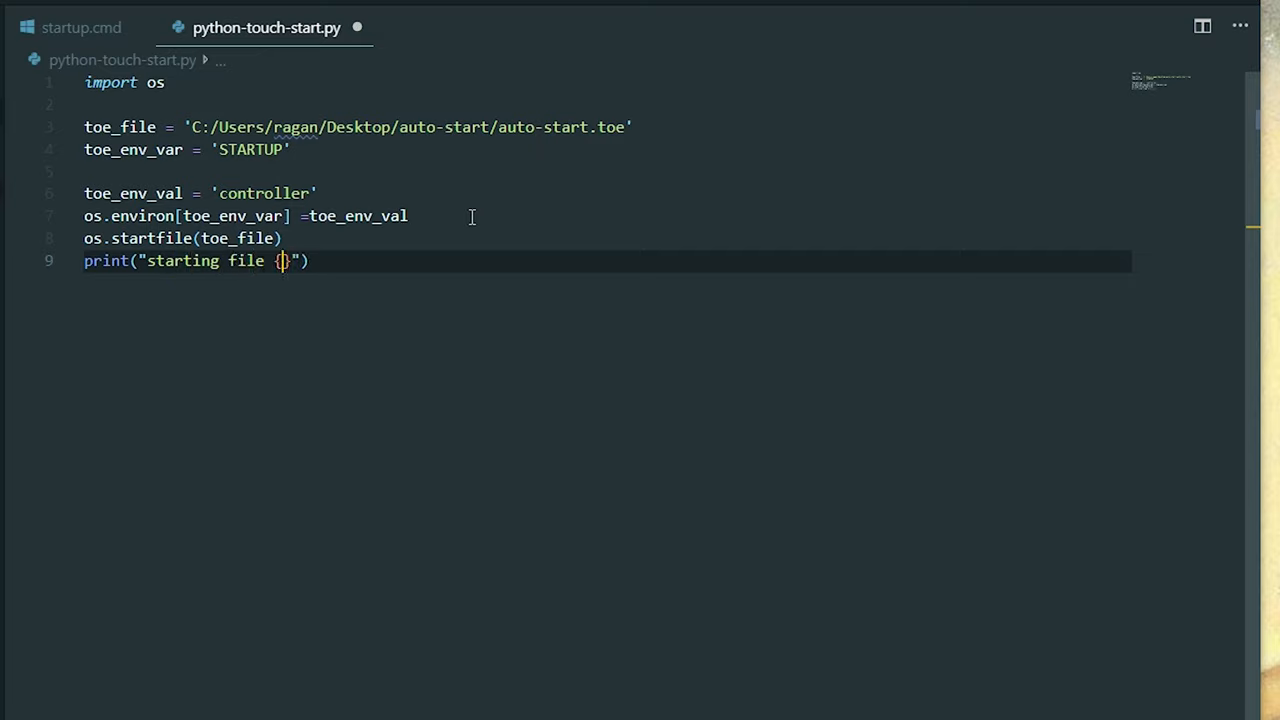
pyautogui.write('with')
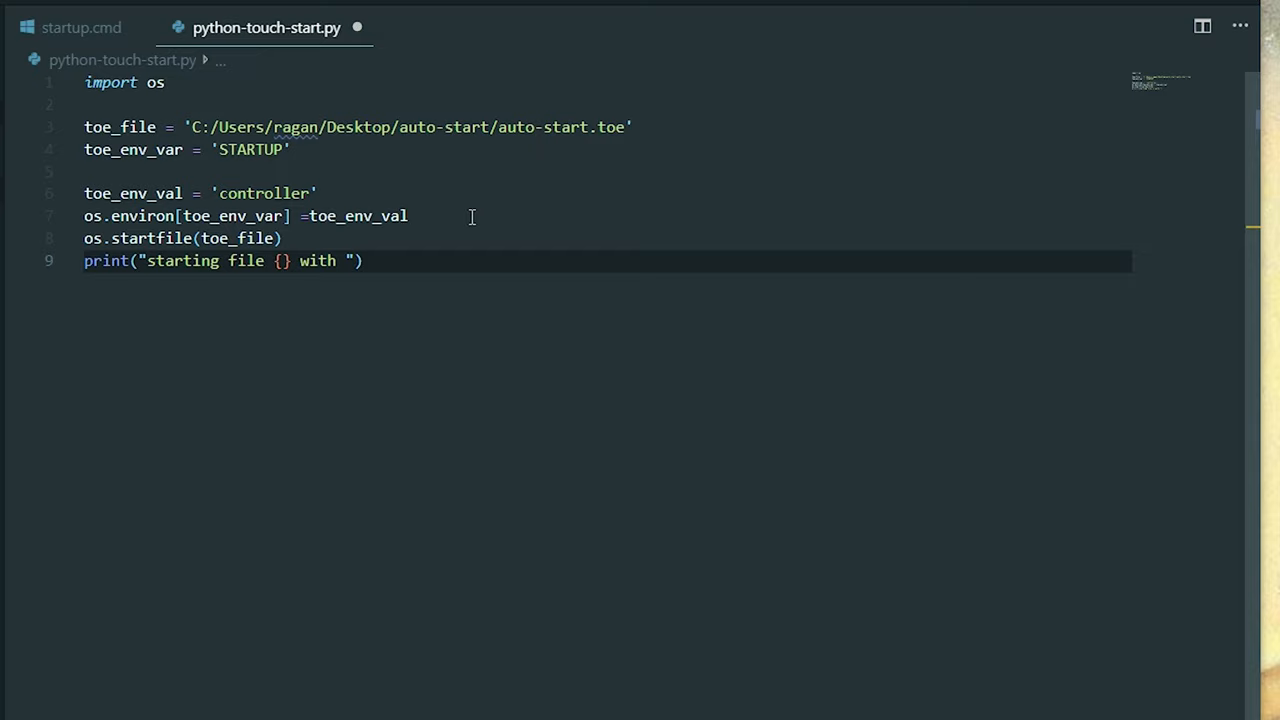
# Finish the status line as "...env_val {}".format(toe_file, toe_env_val)
pyautogui.write('env_val')
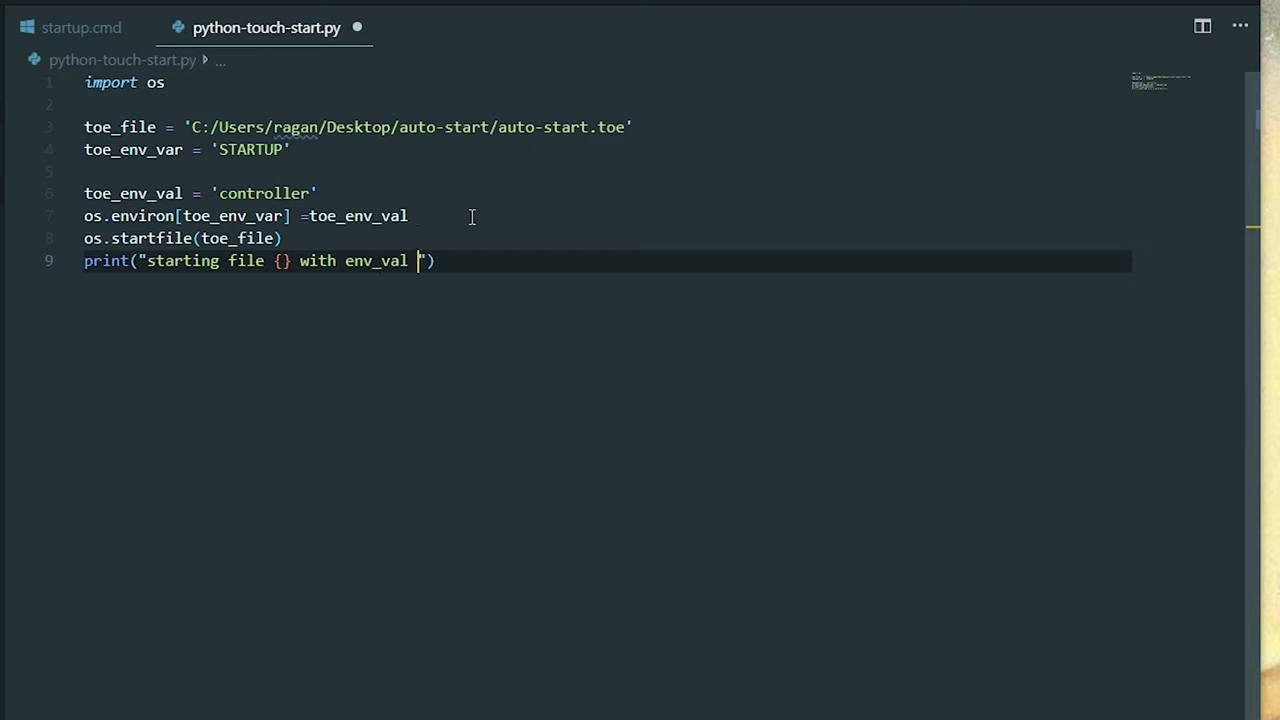
pyautogui.write('{}')
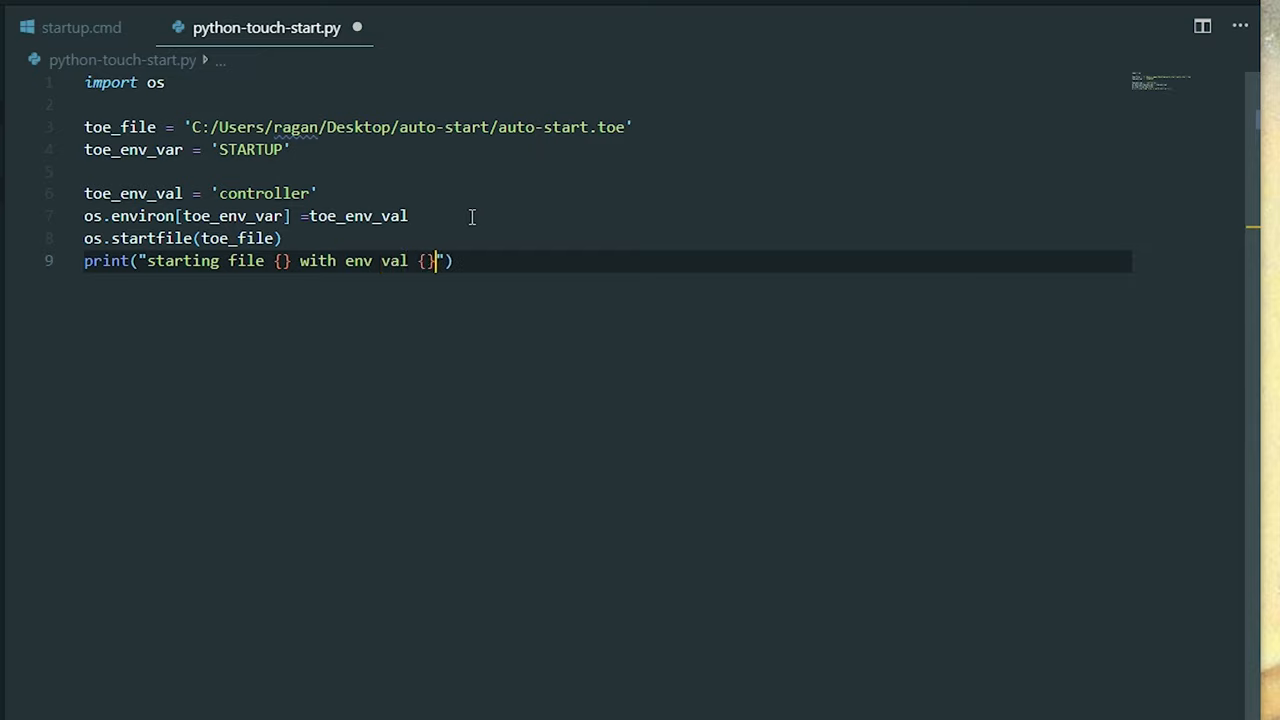
pyautogui.write('.format(')
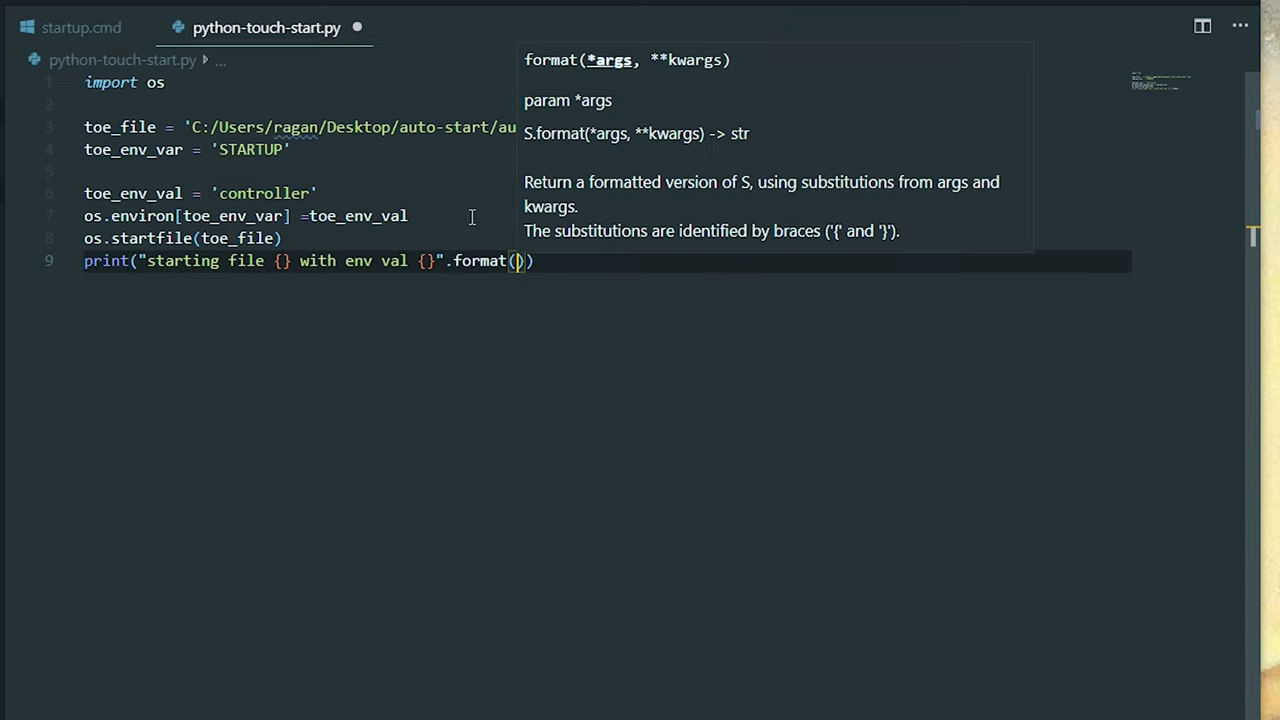
pyautogui.write('toe_file')
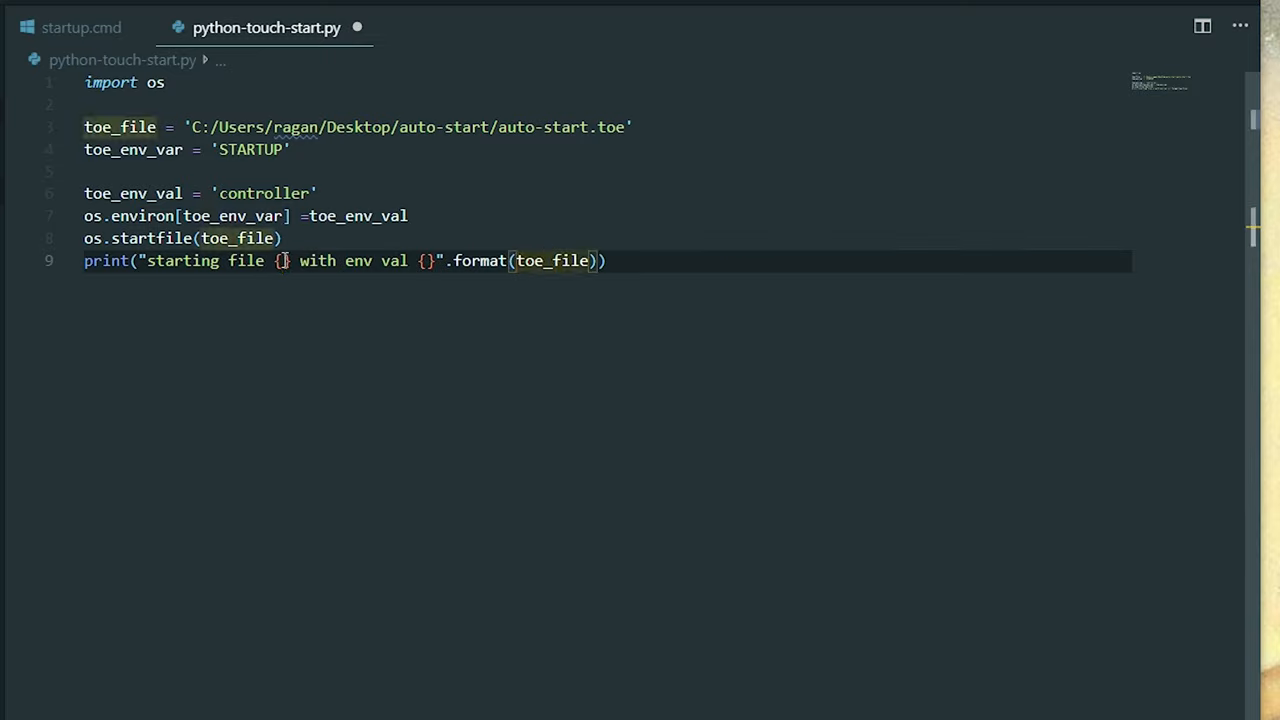
pyautogui.click(592, 260)
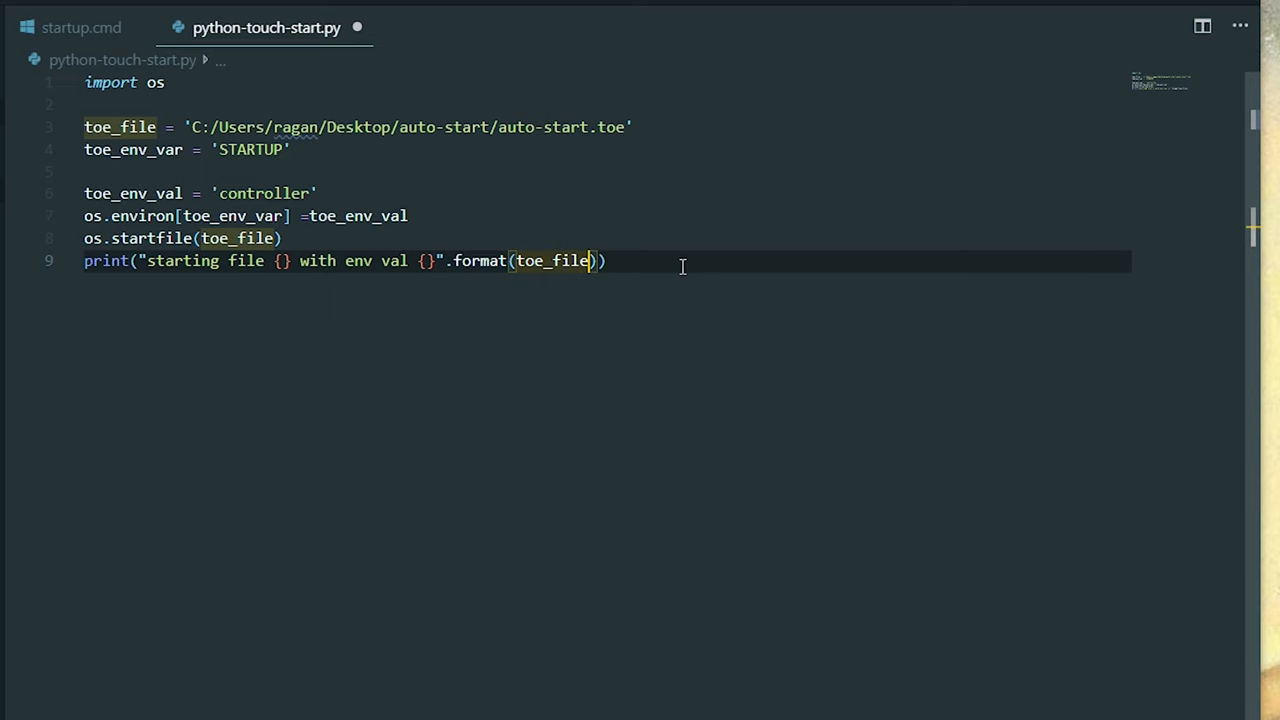
pyautogui.write(',')
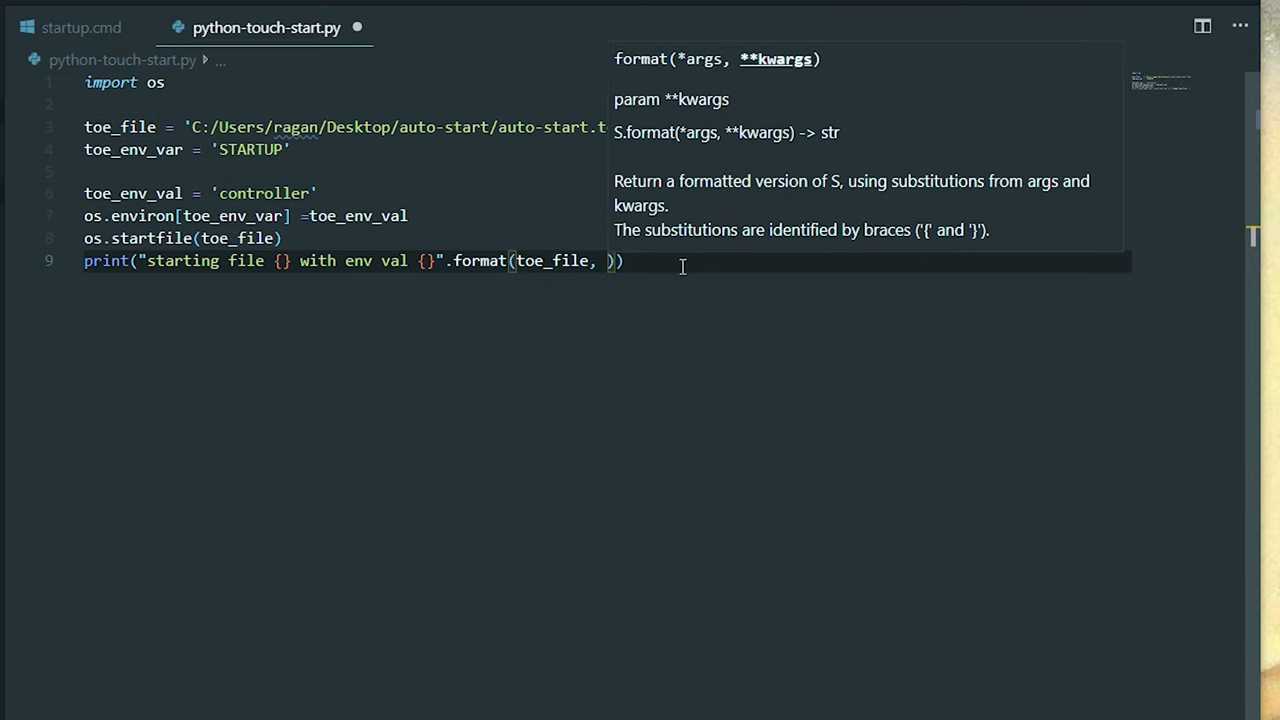
pyautogui.write('toe_env_val')
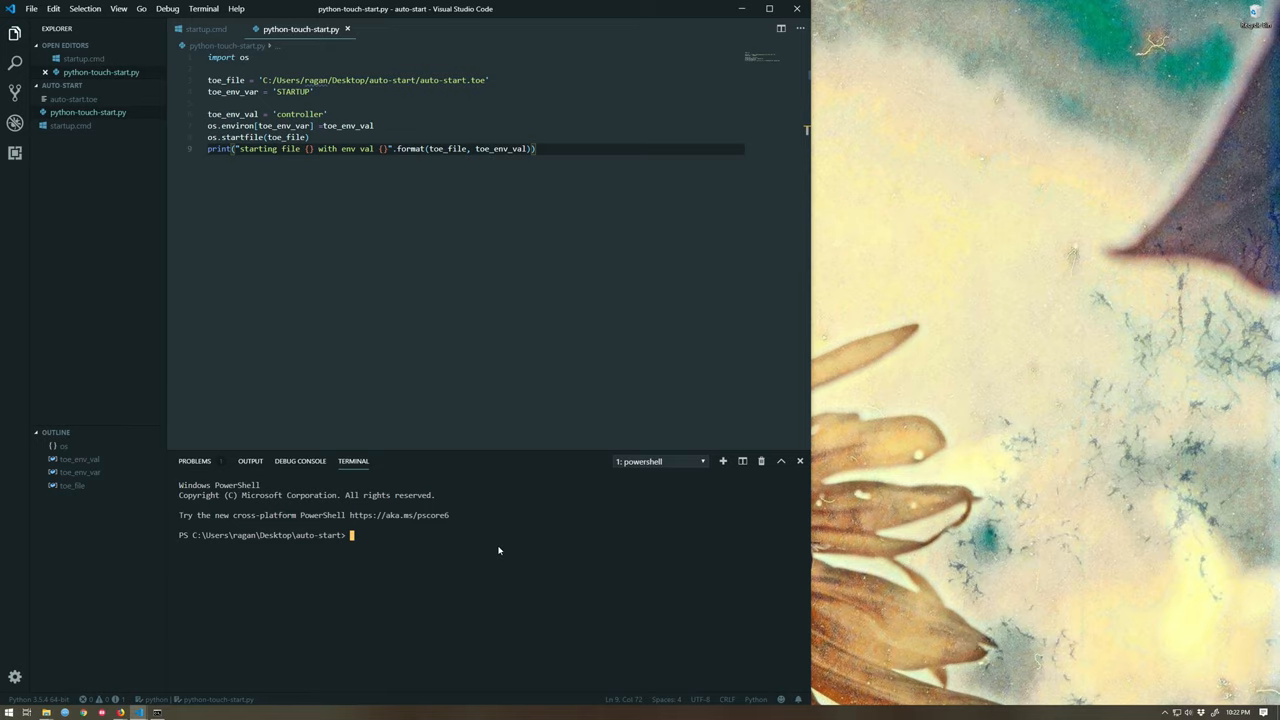
# Run python .\python-touch-start.py in the terminal, printing env val controller
pyautogui.write('python pty')
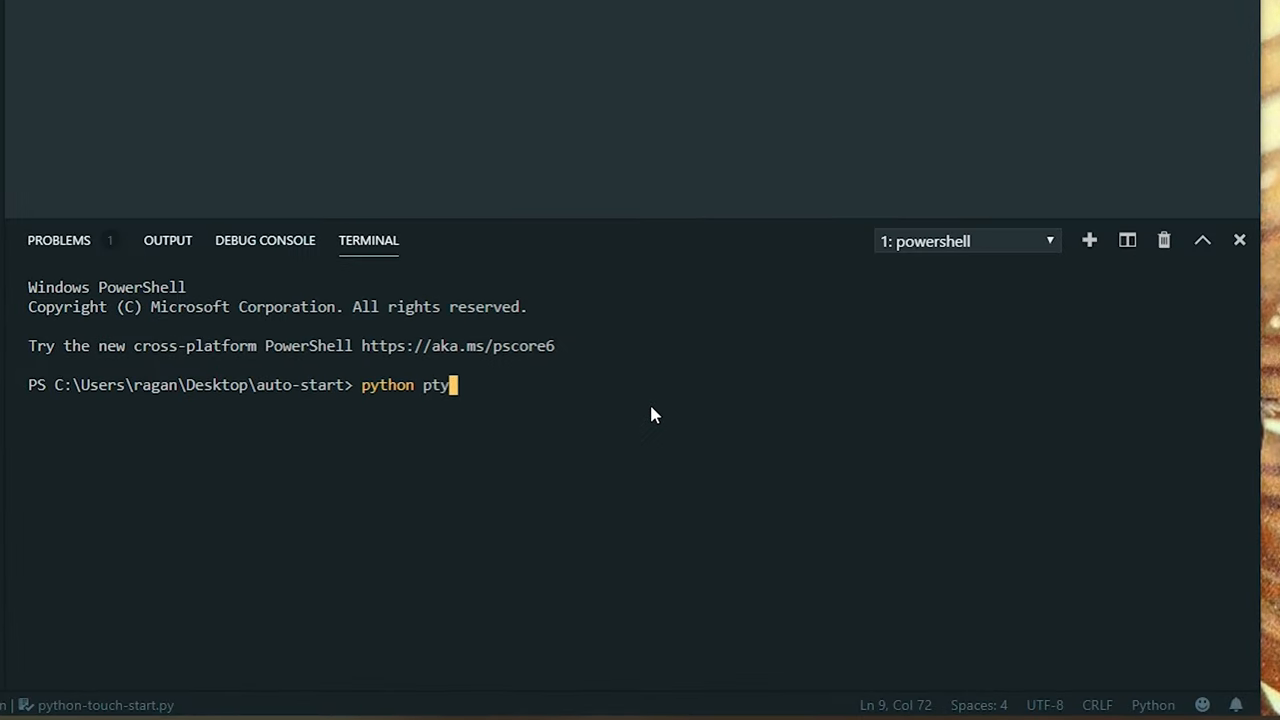
pyautogui.press('Backspace')
pyautogui.write('.\\python-touch-start.p')
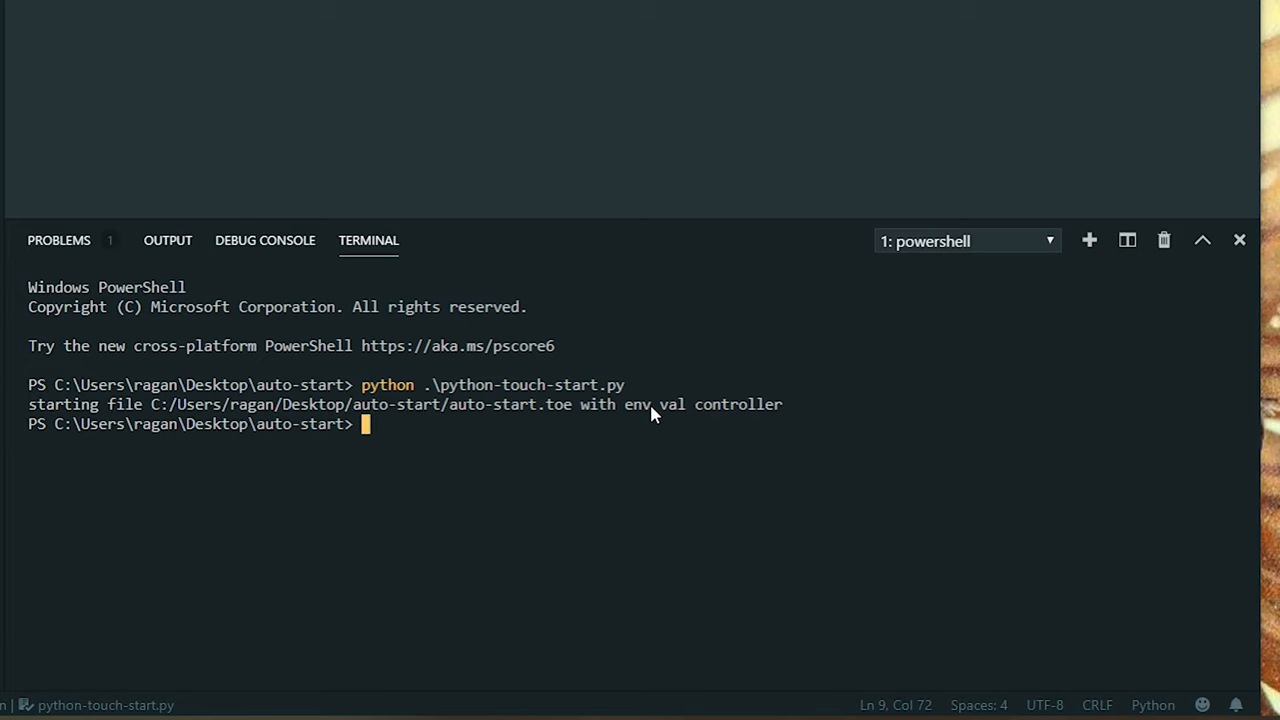
pyautogui.moveTo(320, 436)
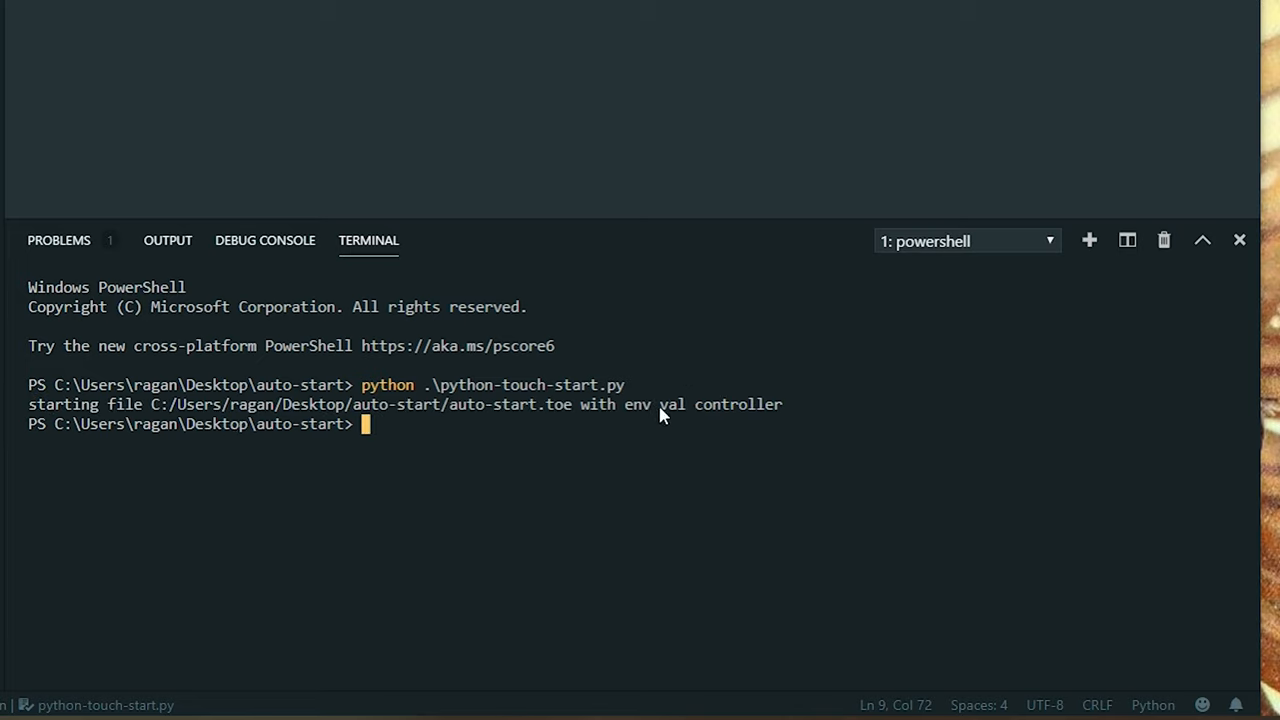
pyautogui.moveTo(728, 418)
pyautogui.write('python .\\python-touch-start.py')
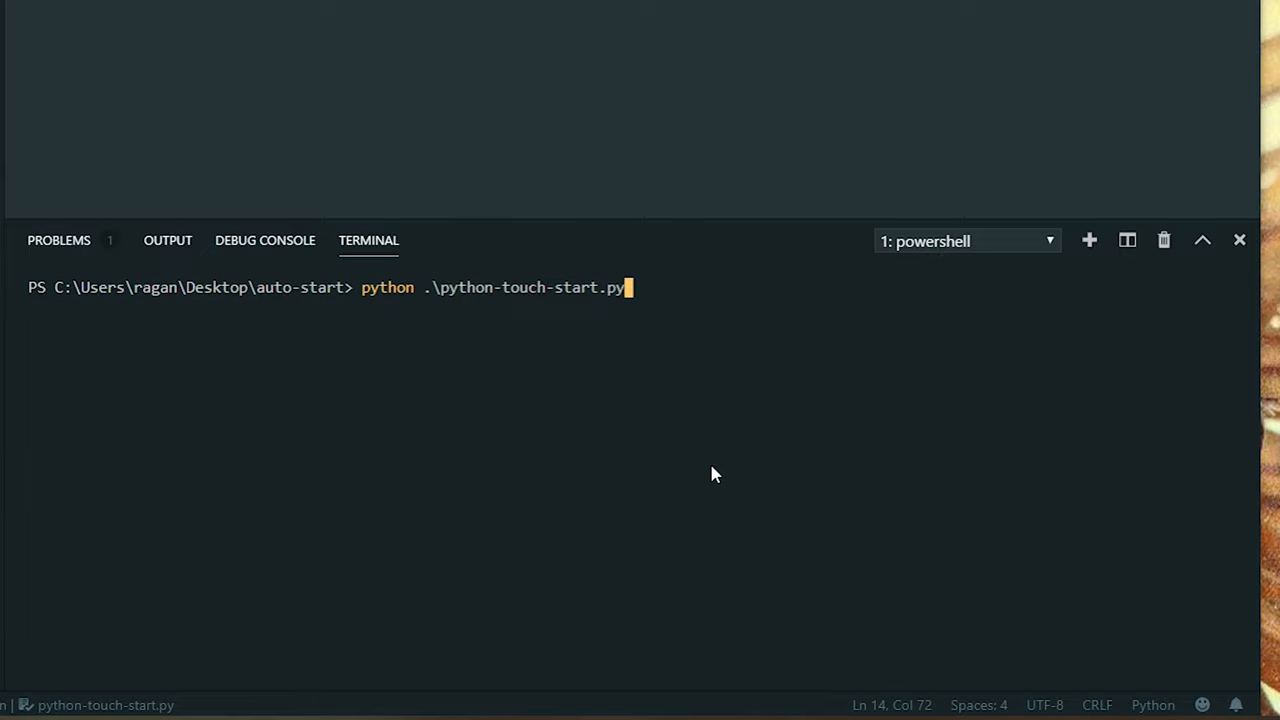
pyautogui.moveTo(670, 336)
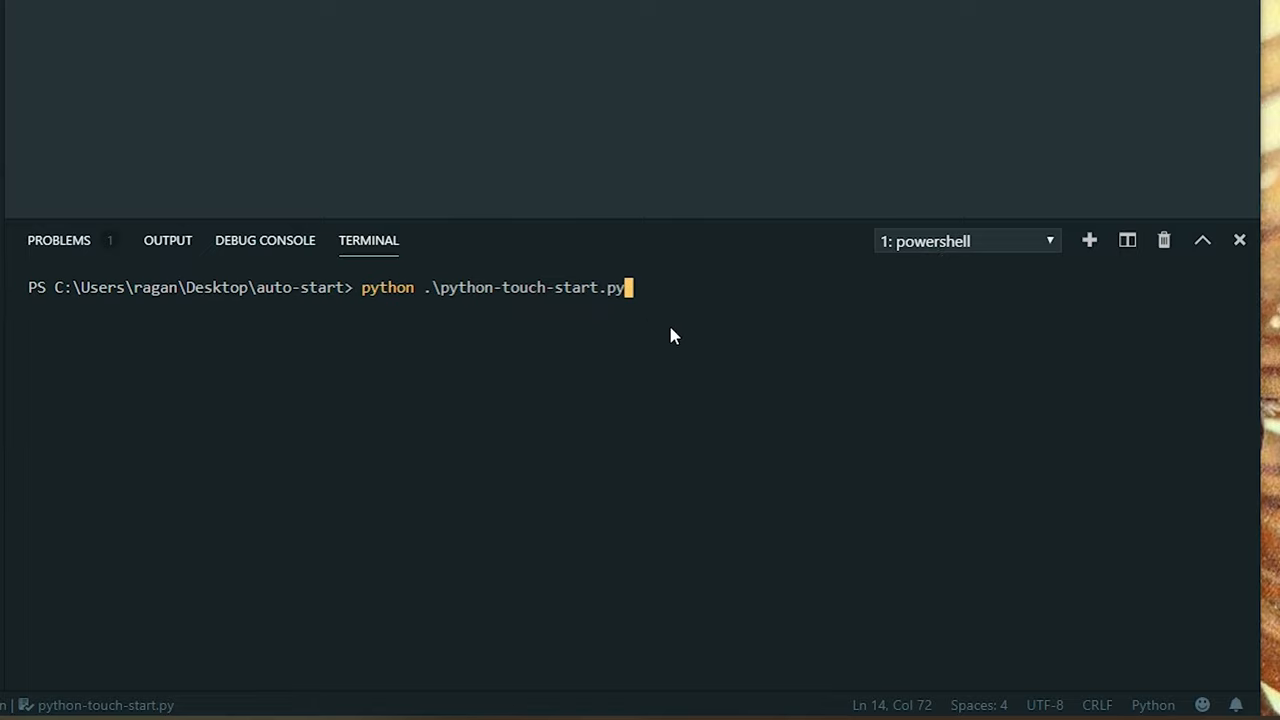
# Rerun python .\python-touch-start.py so it prints status lines for controller and node
pyautogui.press('Enter')
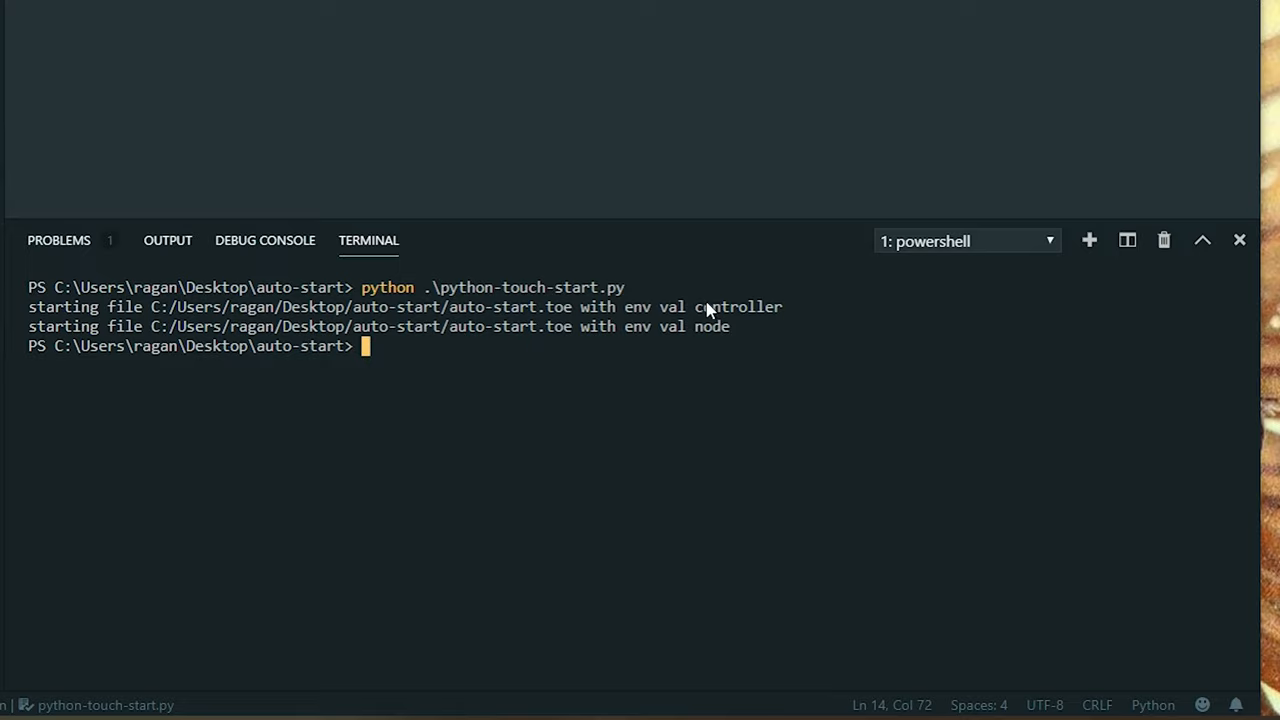